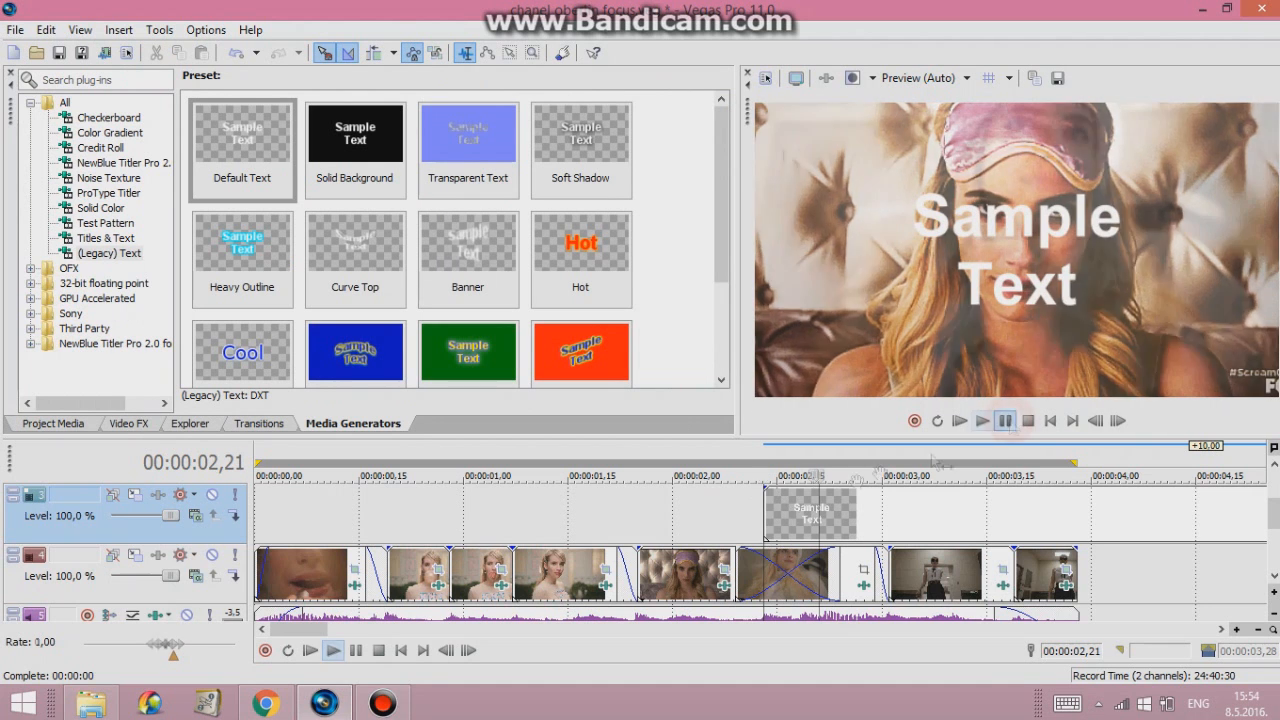
Add a Legacy Text title over the video reading FOCUS in italic
left_click(1004, 420)
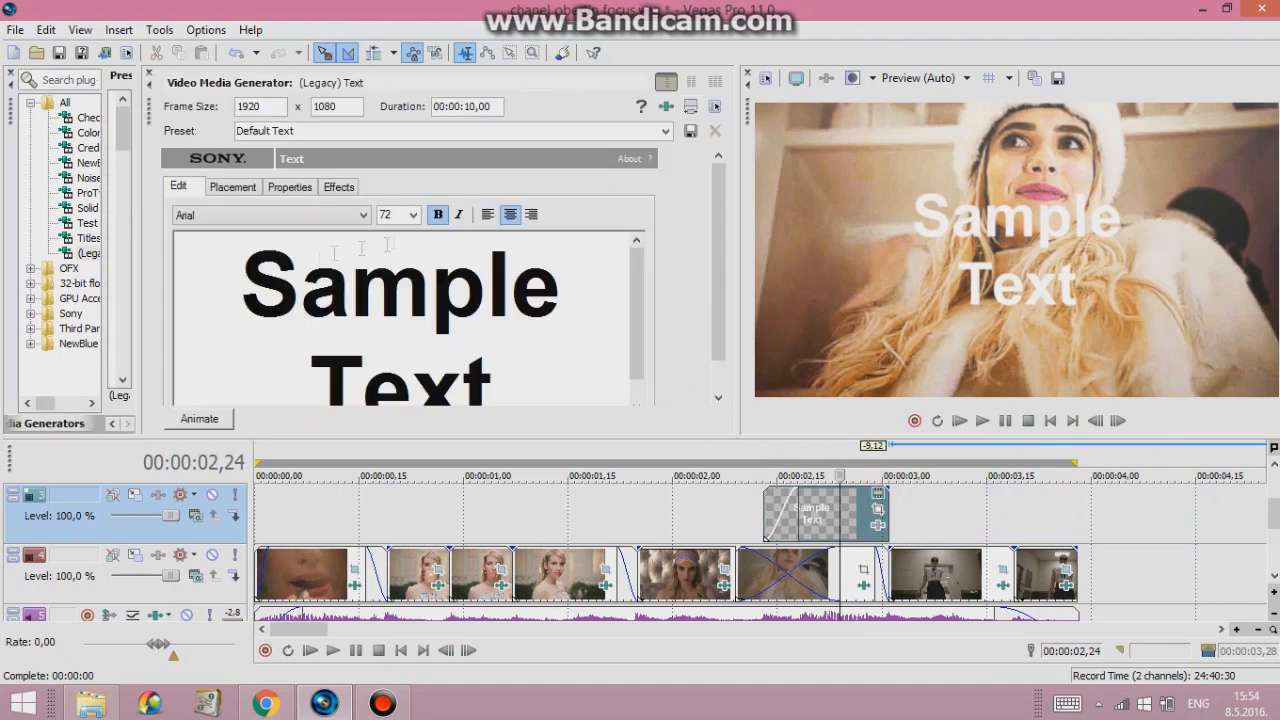
type("FOCUS")
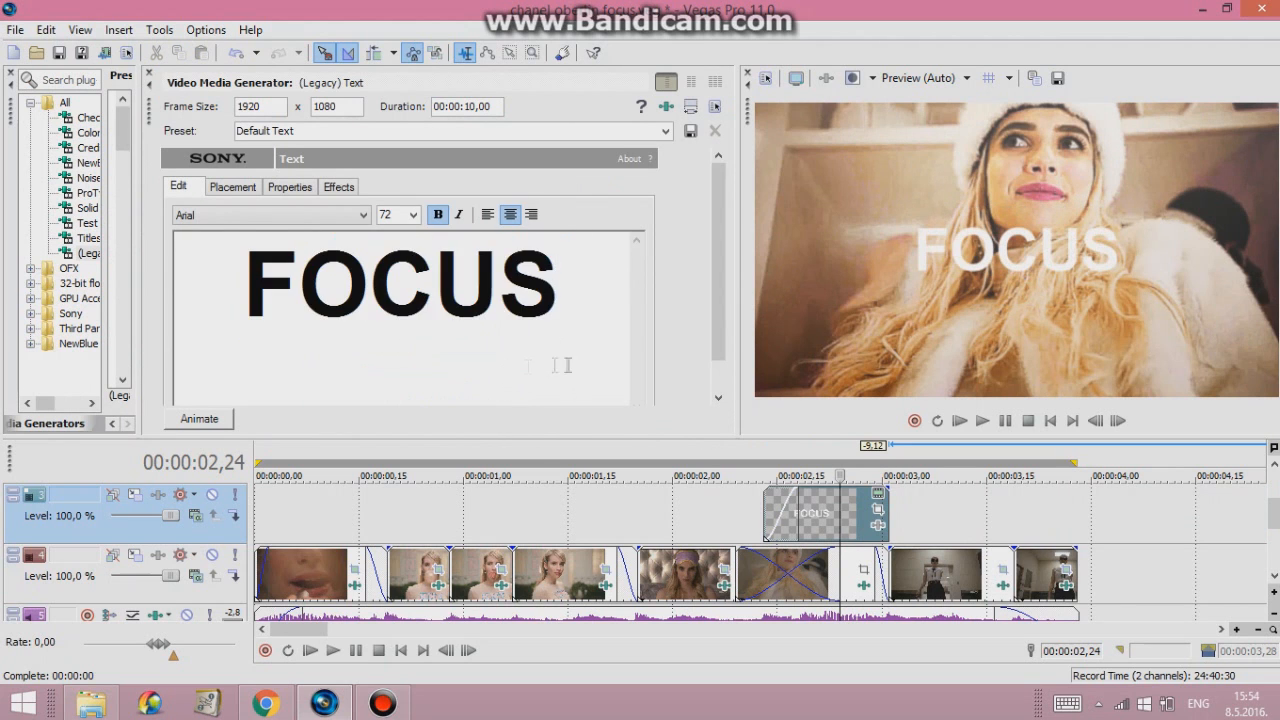
left_click(458, 214)
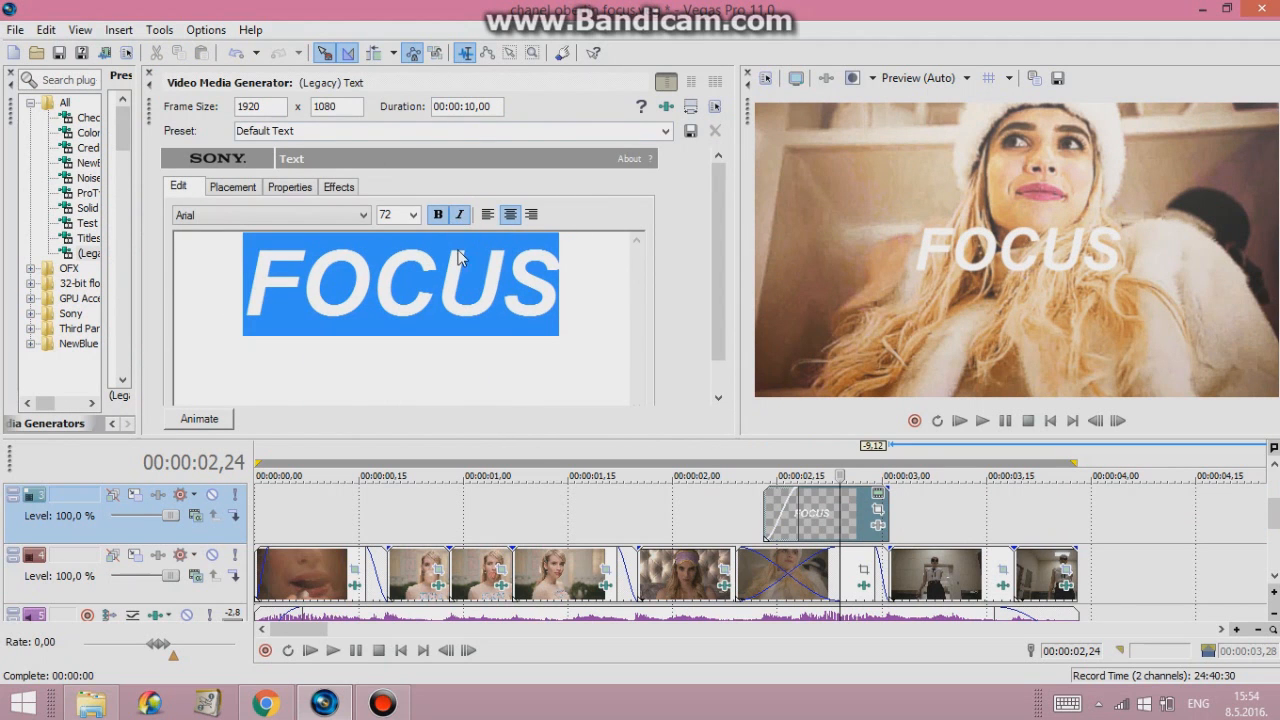
Tighten the FOCUS letter tracking in Properties and enlarge the font
left_click(232, 186)
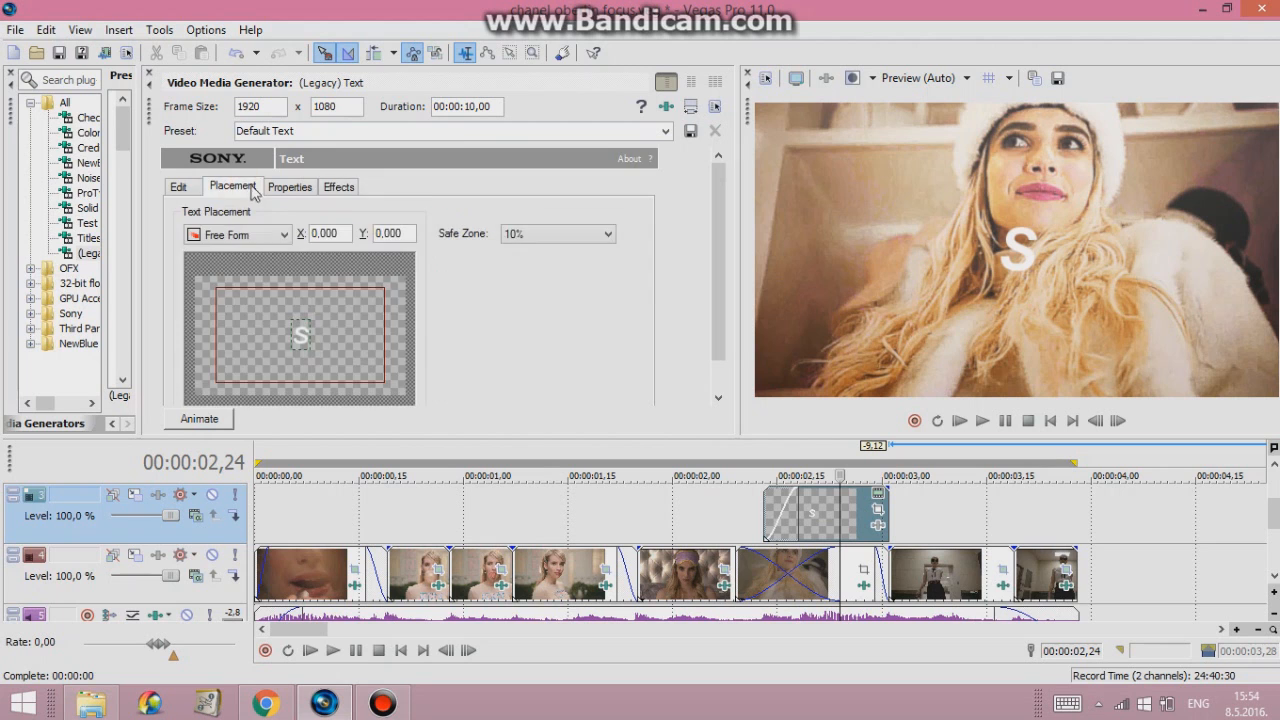
left_click(180, 188)
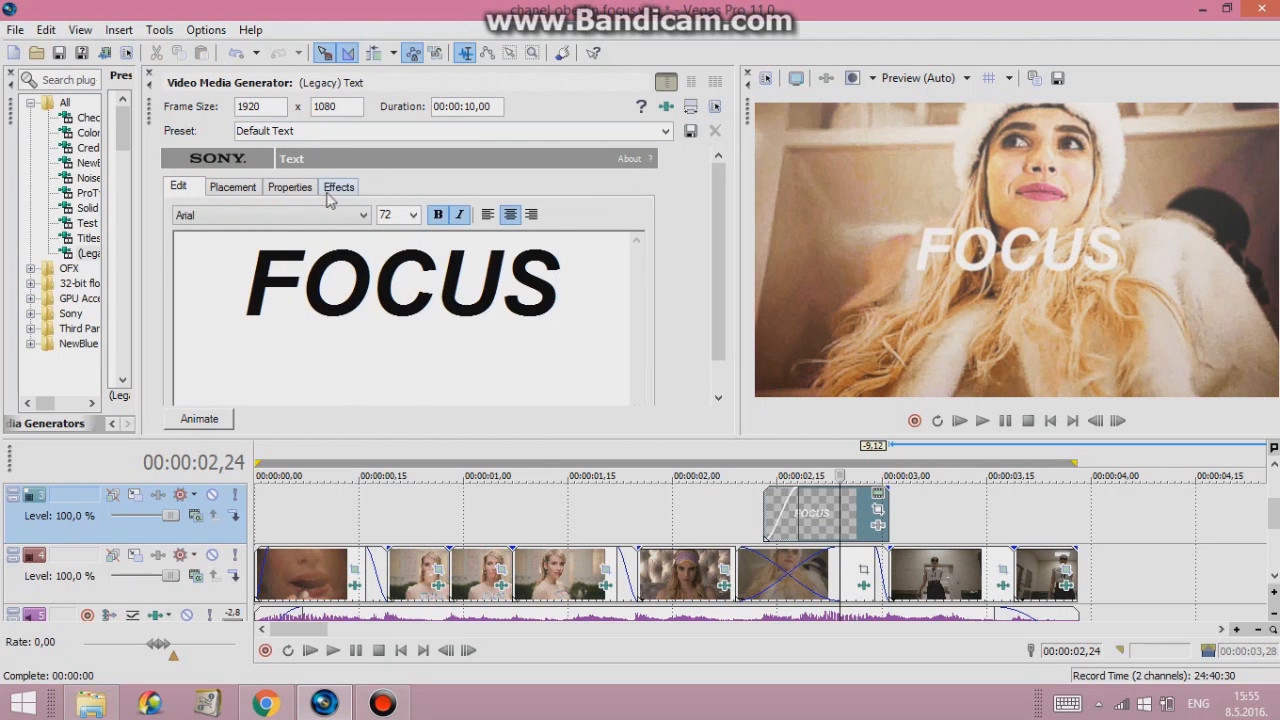
left_click(288, 186)
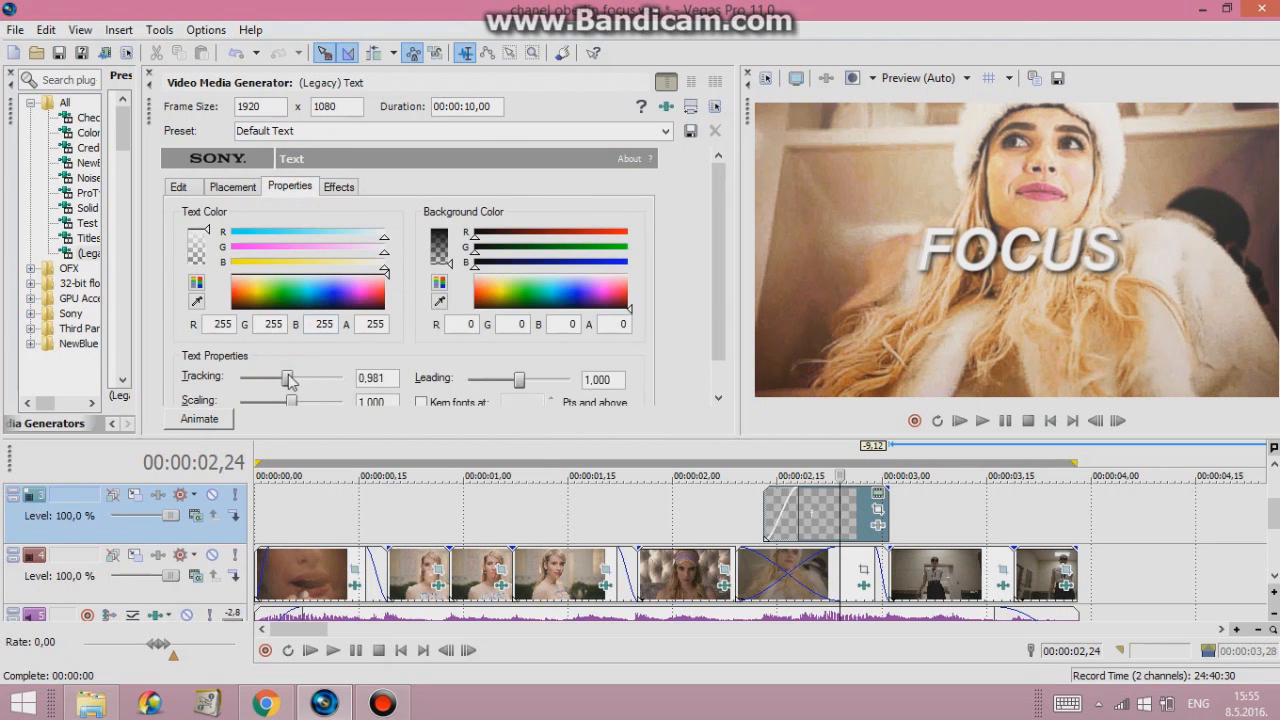
left_click(180, 186)
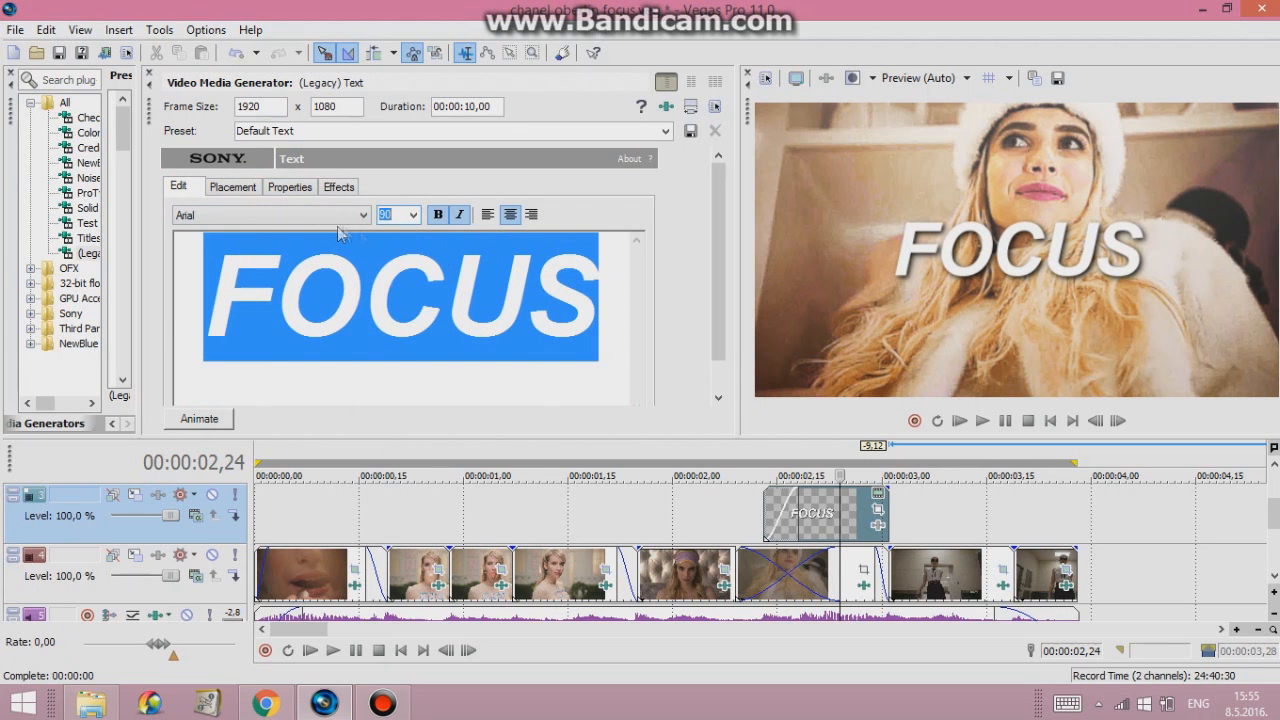
Recolour the stacked FOCUS titles purple and add a line-shaped text event above
left_click(288, 186)
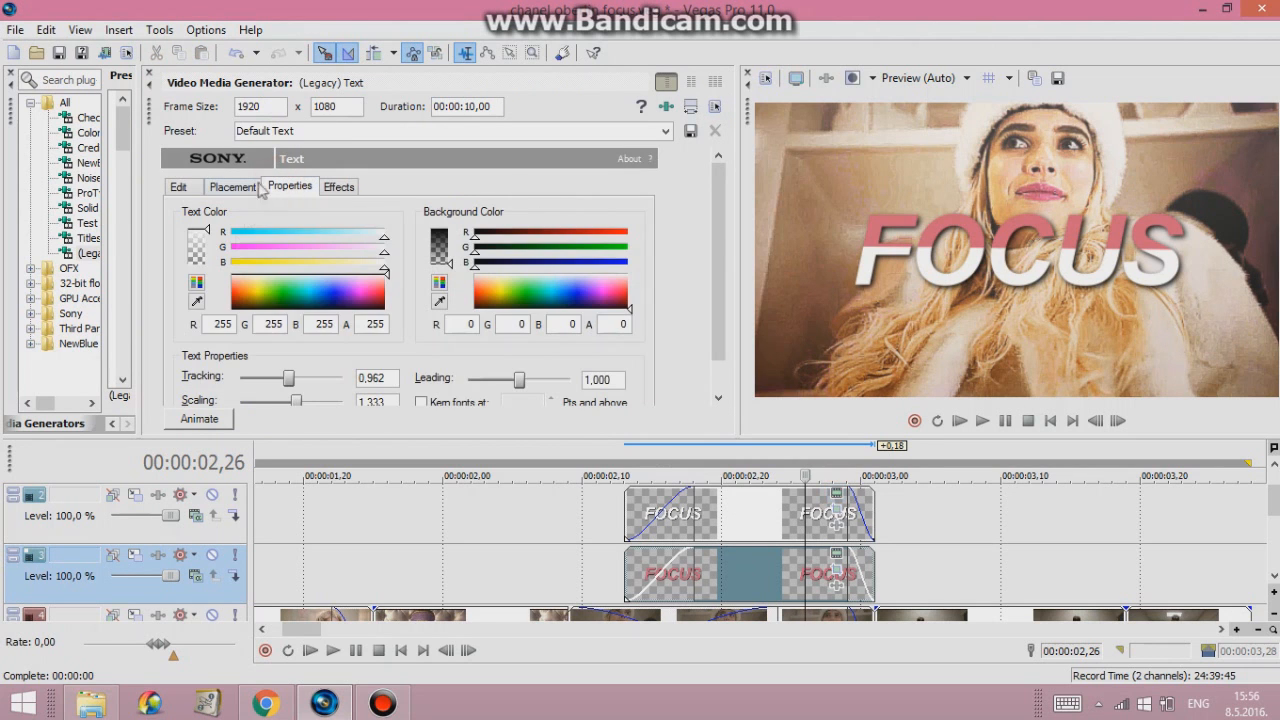
left_click(310, 290)
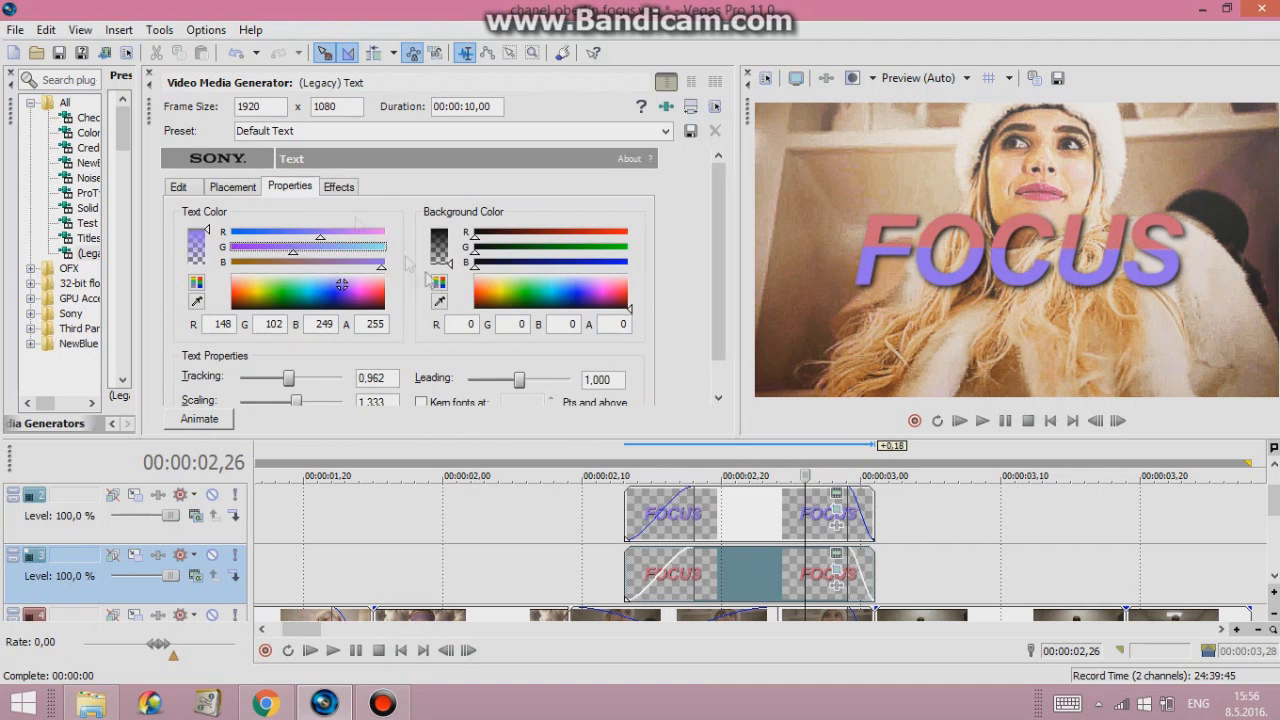
left_click(178, 186)
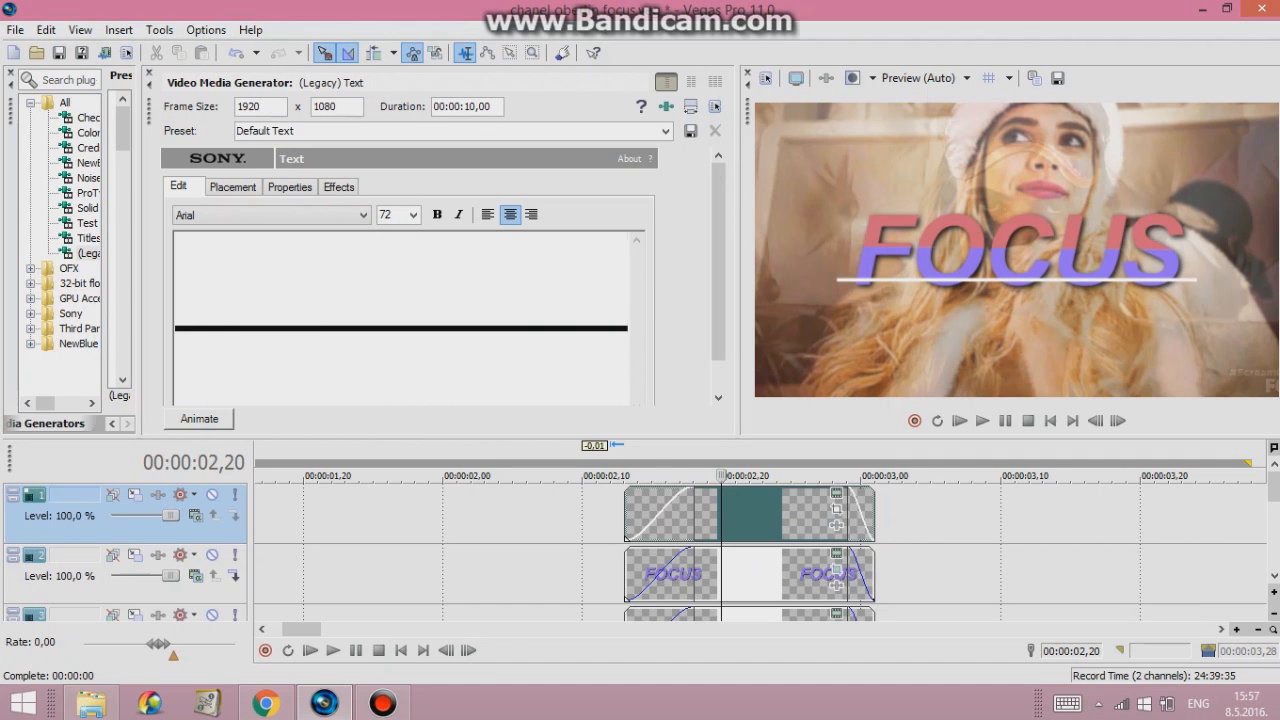
Check the horizontal line above FOCUS, close the generator and pause the preview
left_click(232, 186)
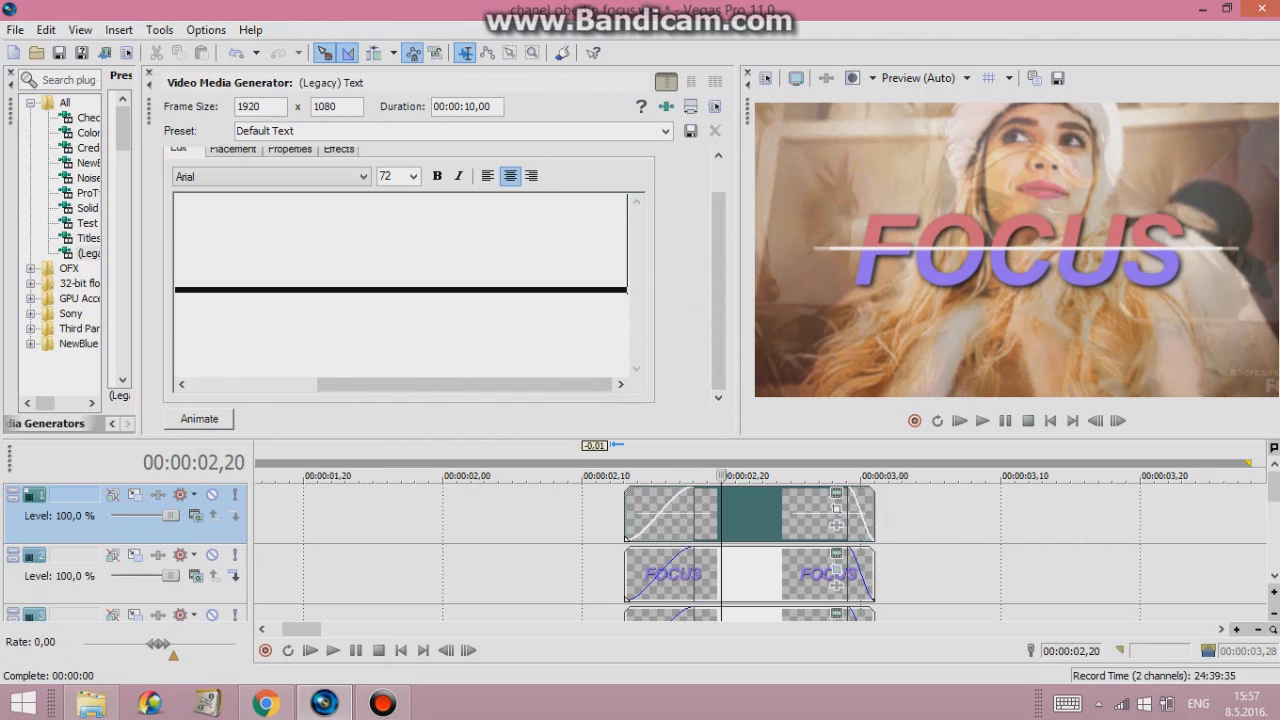
left_click(338, 148)
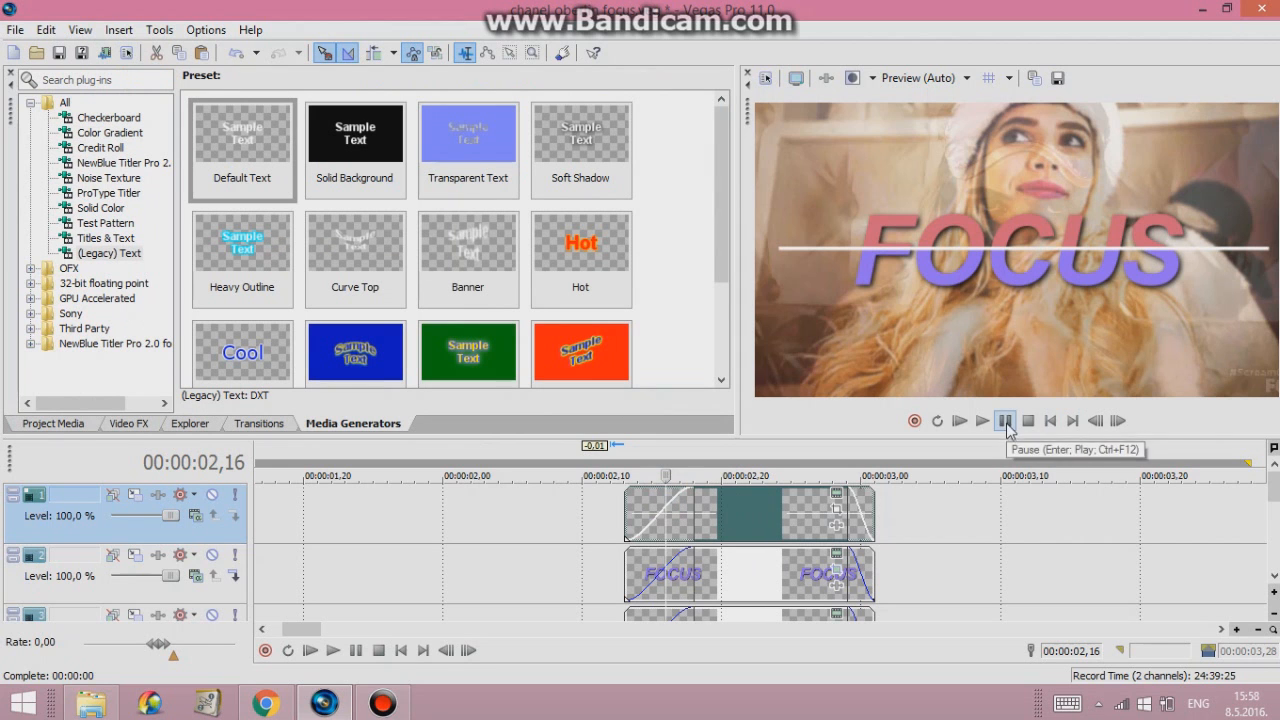
left_click(1004, 420)
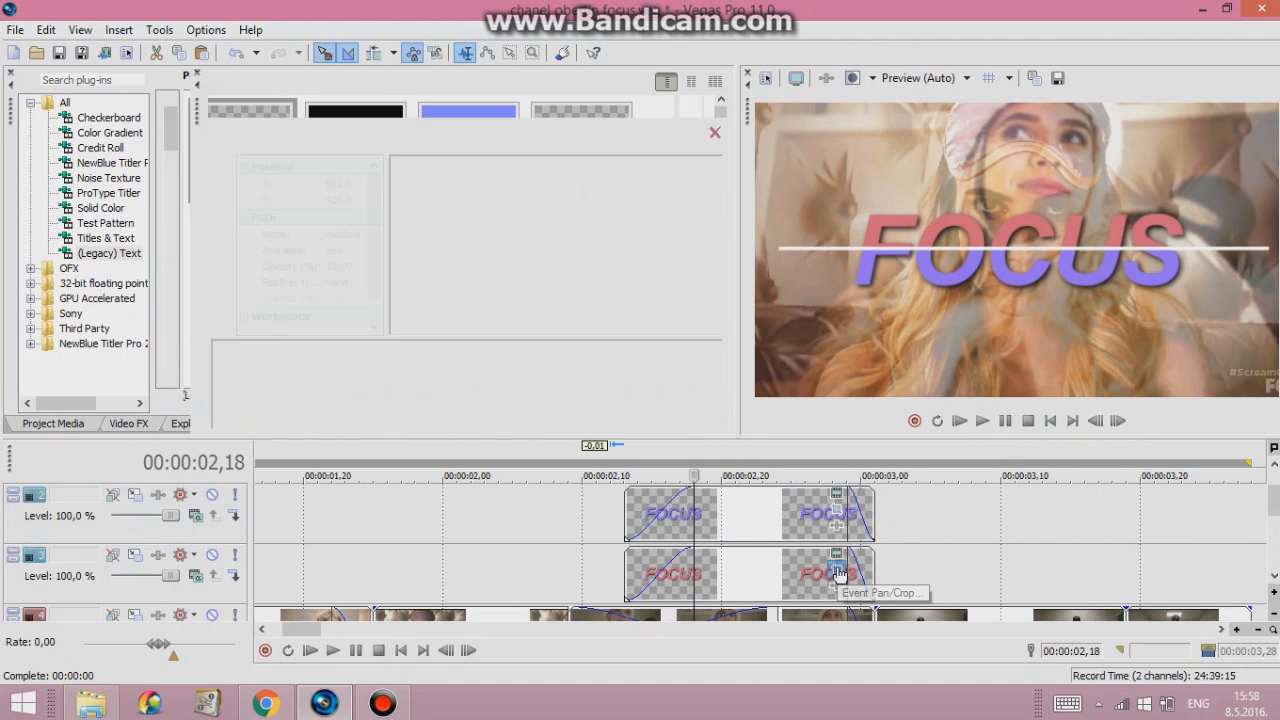
Nudge the first FOCUS title sideways in Event Pan/Crop and review it in the preview
left_click(836, 570)
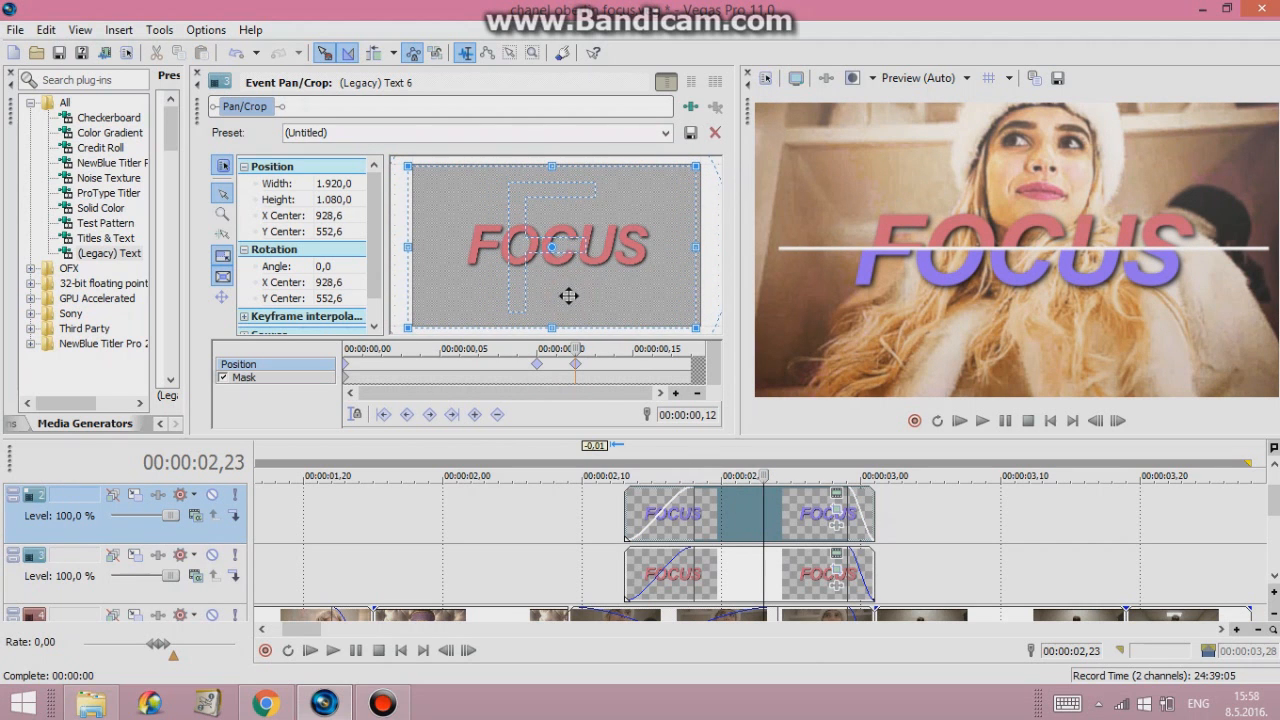
left_click_drag(570, 296, 552, 300)
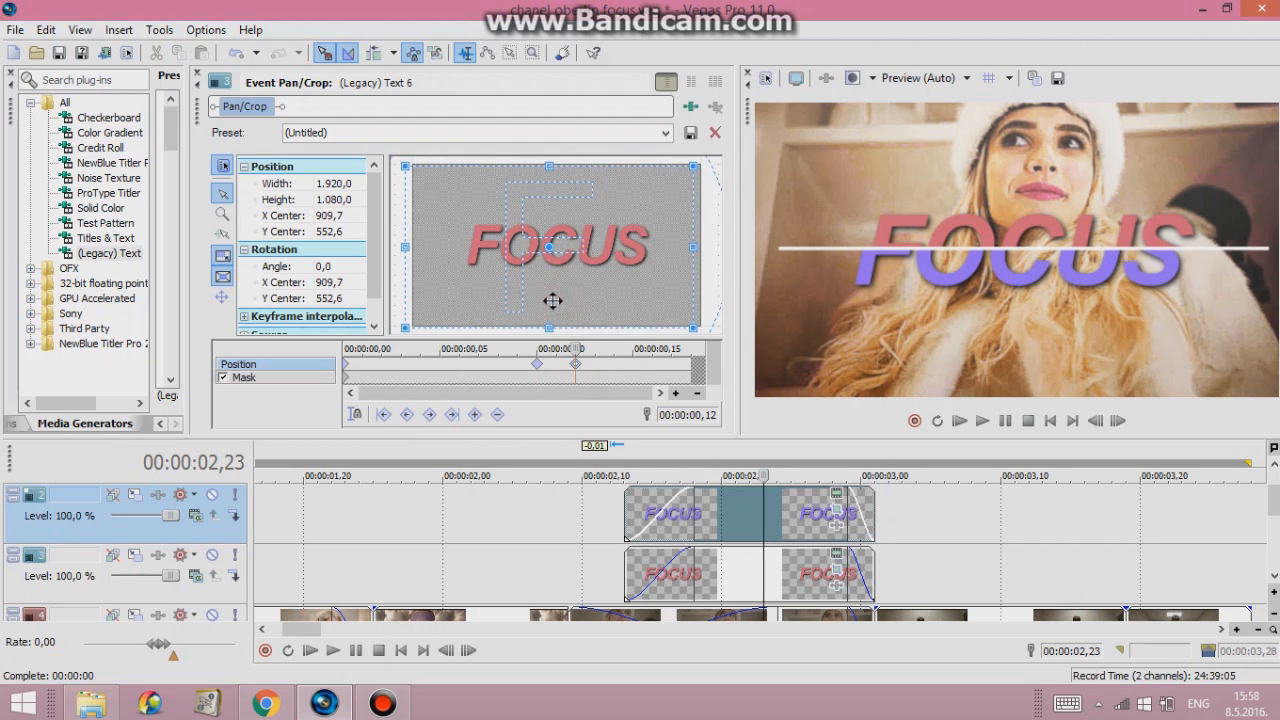
left_click(982, 420)
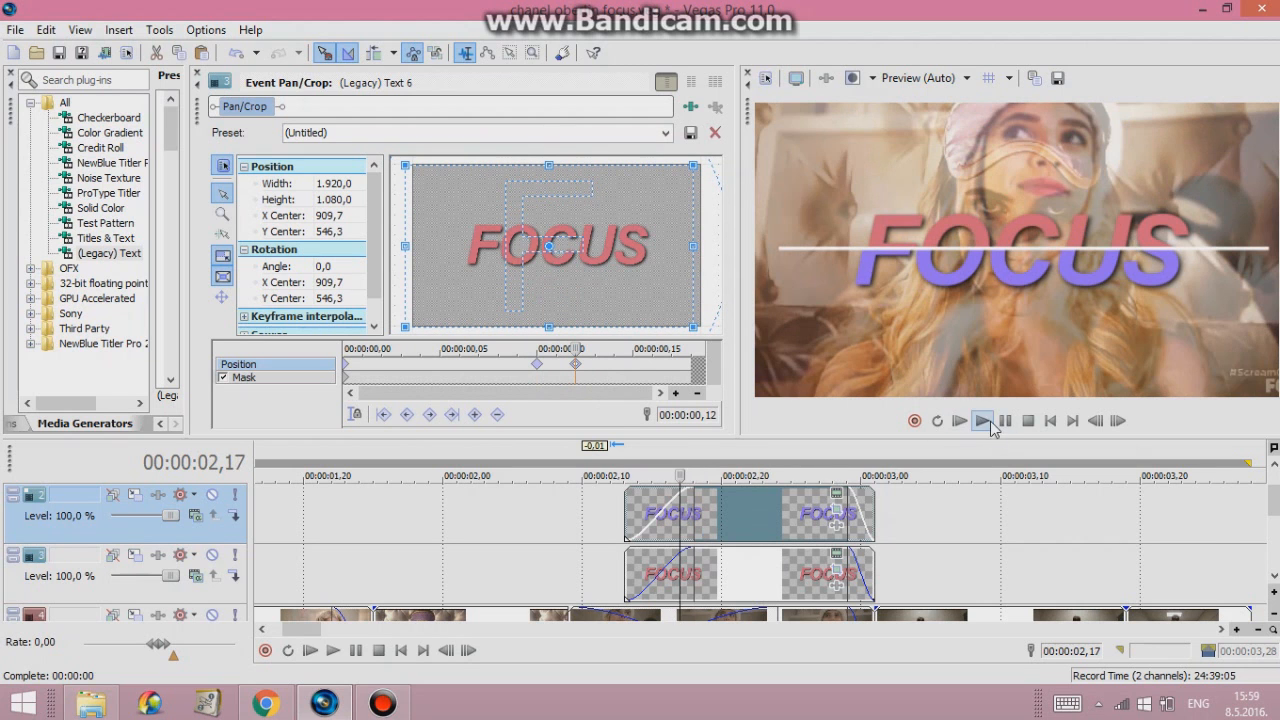
left_click(982, 420)
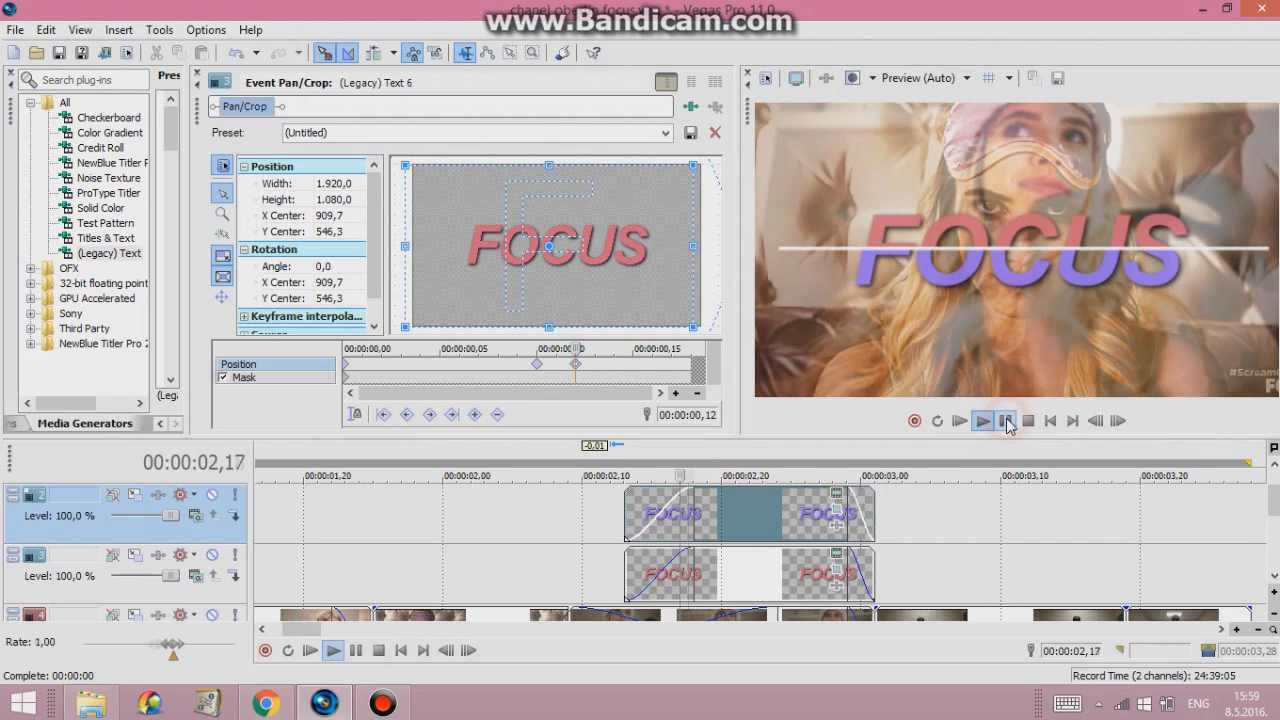
left_click(982, 420)
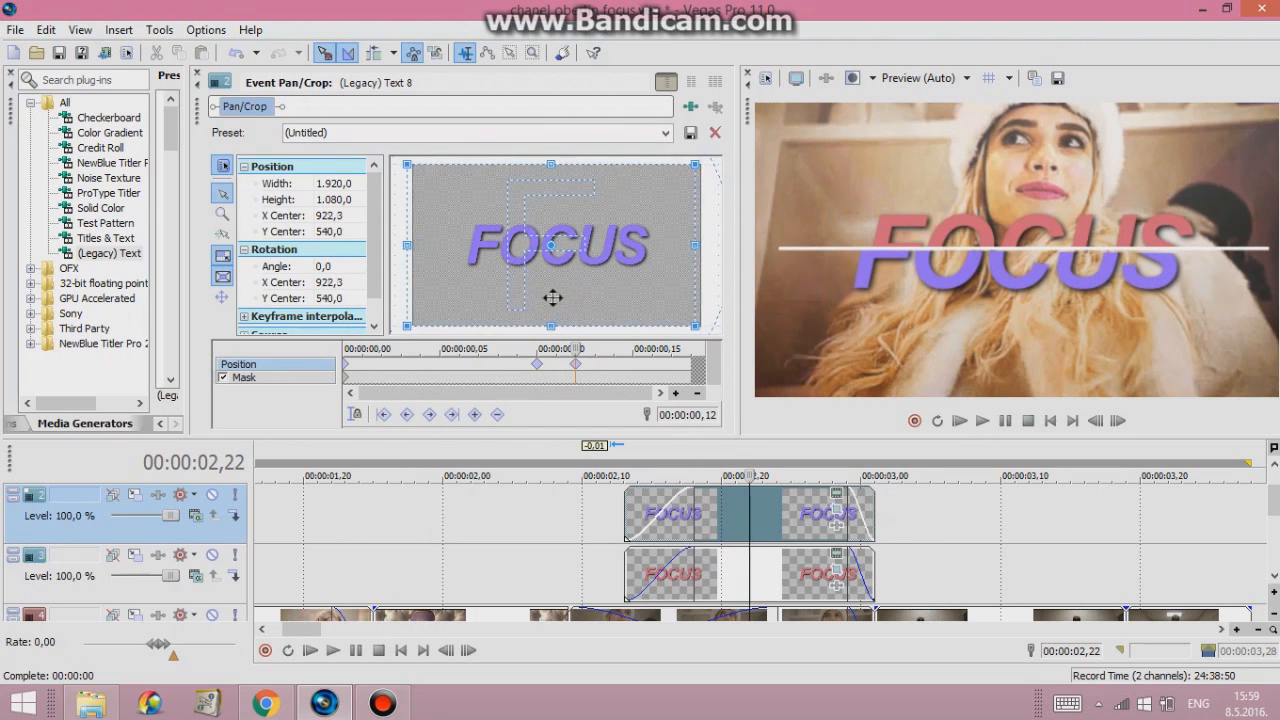
Shift the second FOCUS title off-centre and play the masked animation
left_click_drag(552, 296, 560, 292)
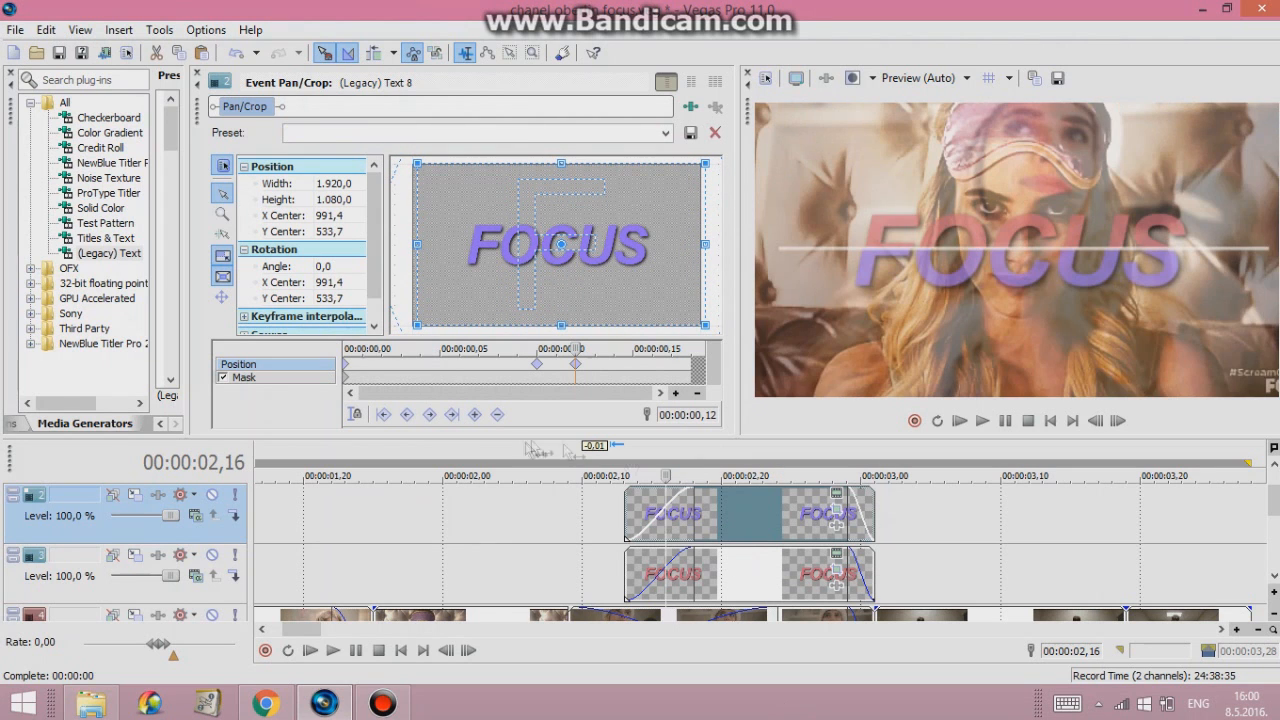
left_click(1004, 420)
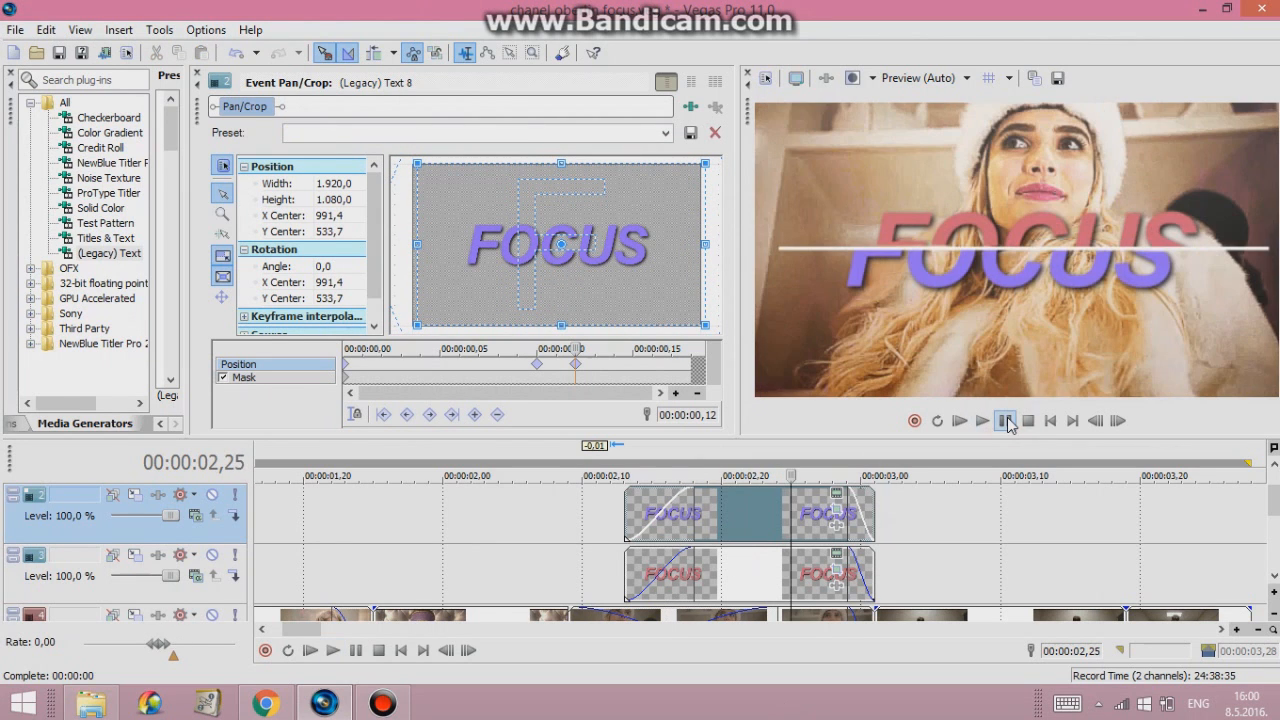
left_click(1008, 420)
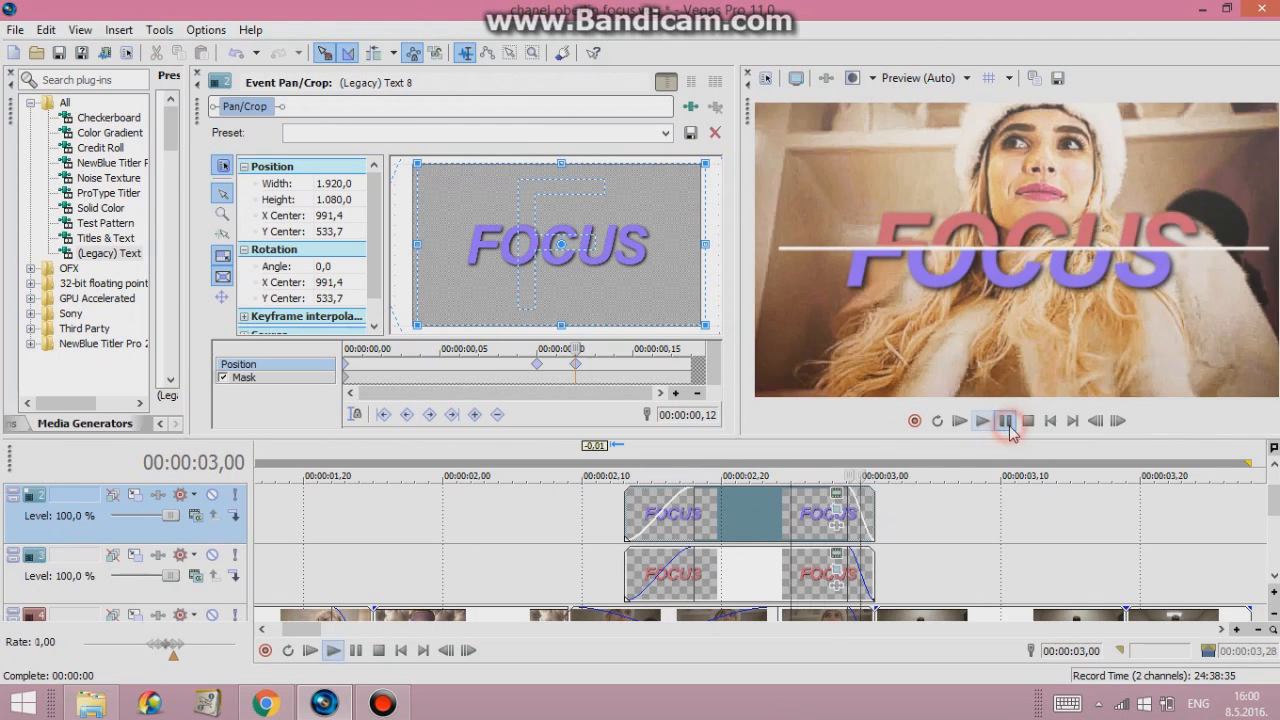
left_click(1004, 420)
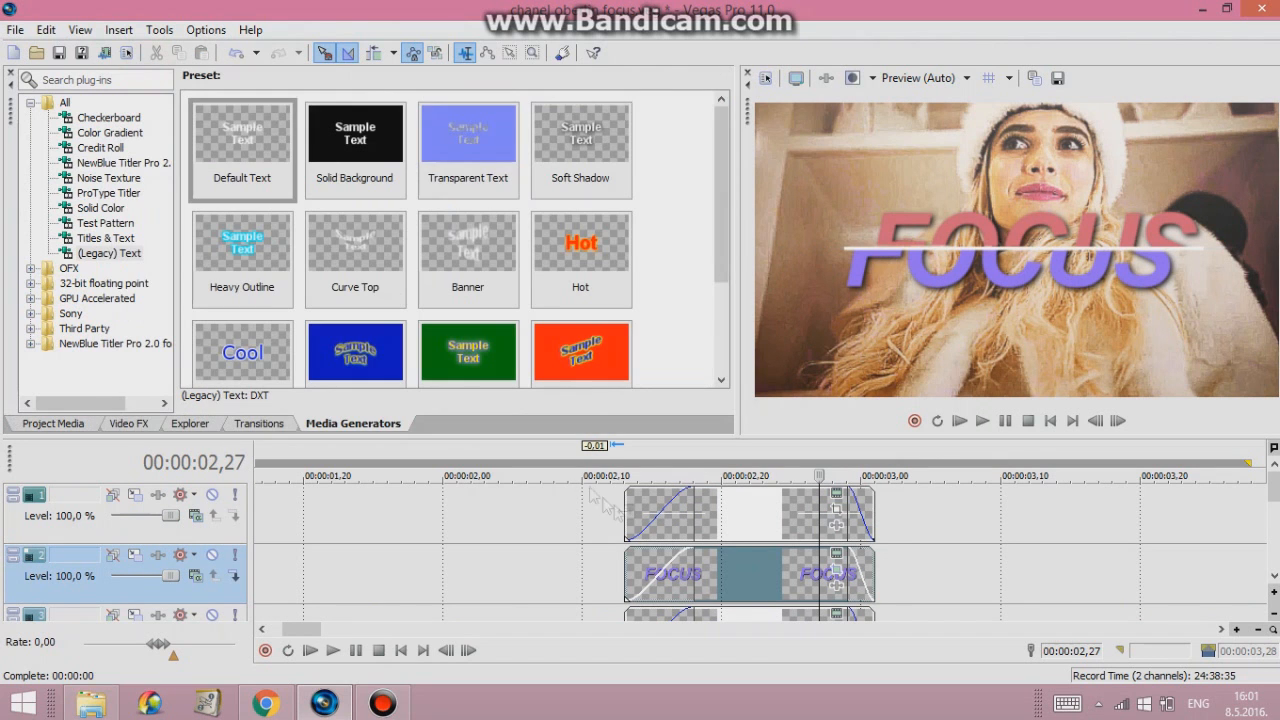
Apply the Linear Blur 'text blur' preset to the FOCUS event and check its settings
left_click(1004, 420)
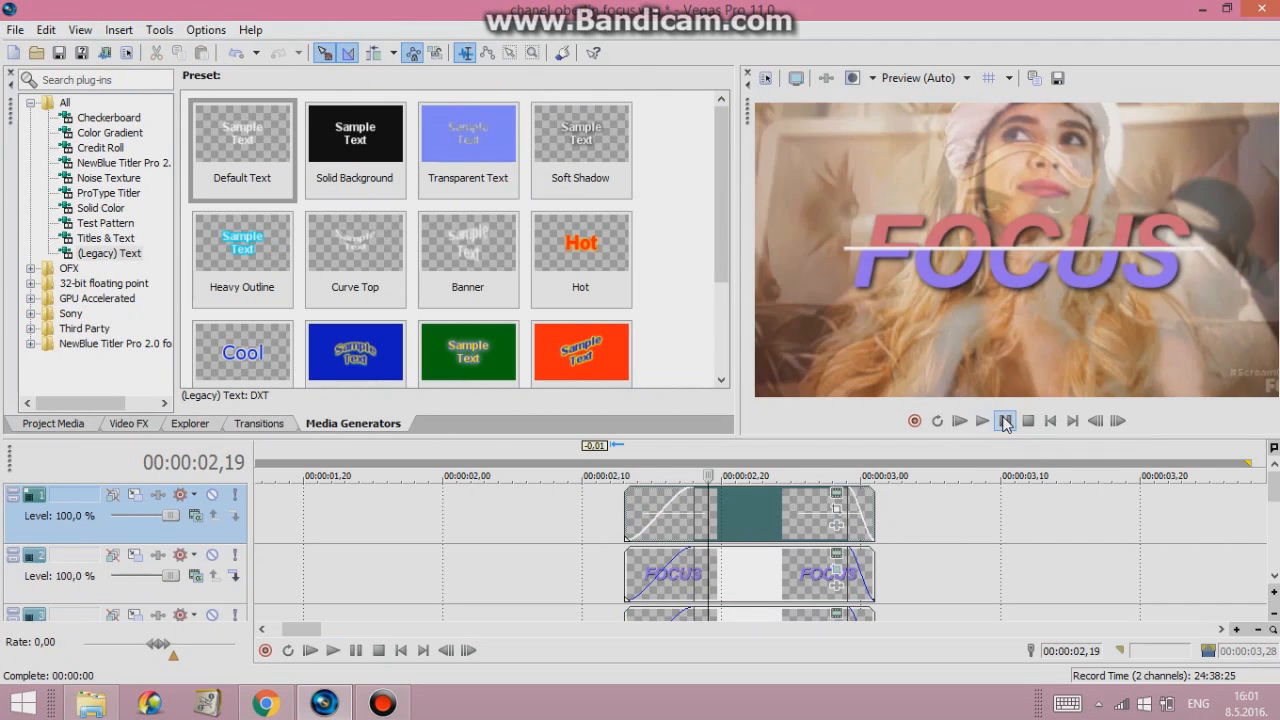
left_click(982, 420)
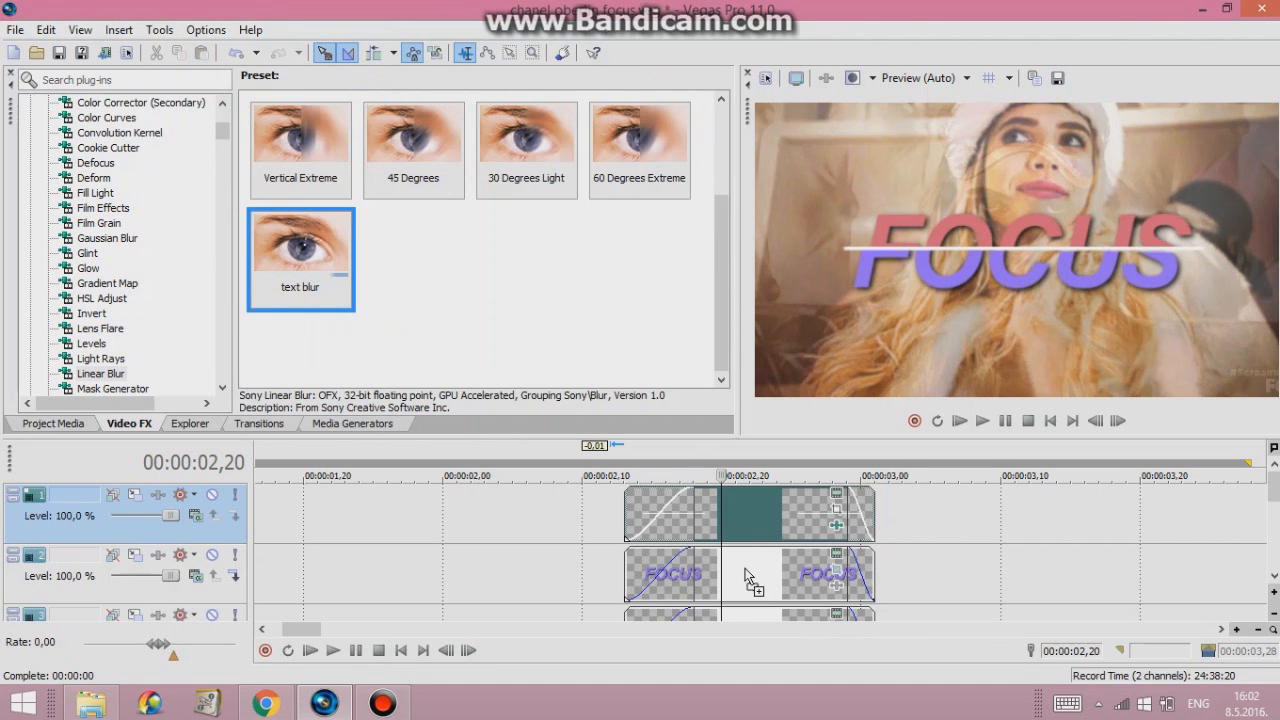
double_click(300, 258)
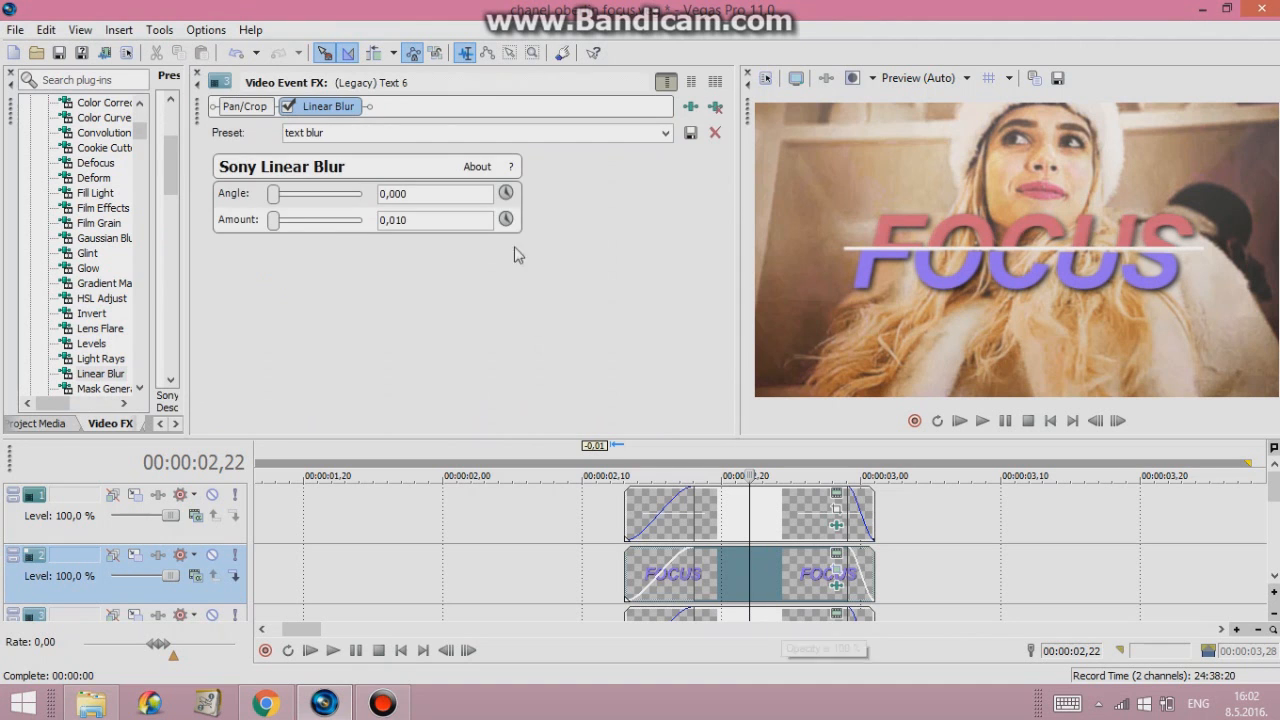
left_click(508, 218)
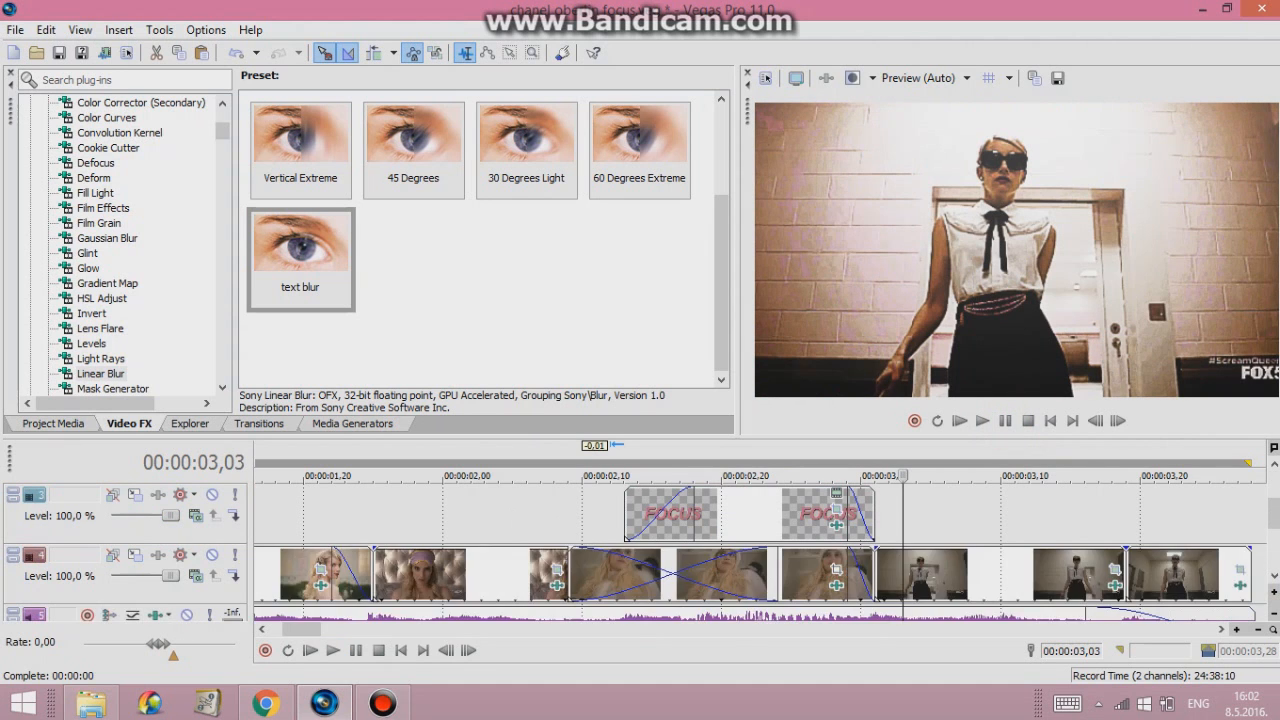
Copy the titles later on the timeline as ONME and colour the text purple
left_click(352, 424)
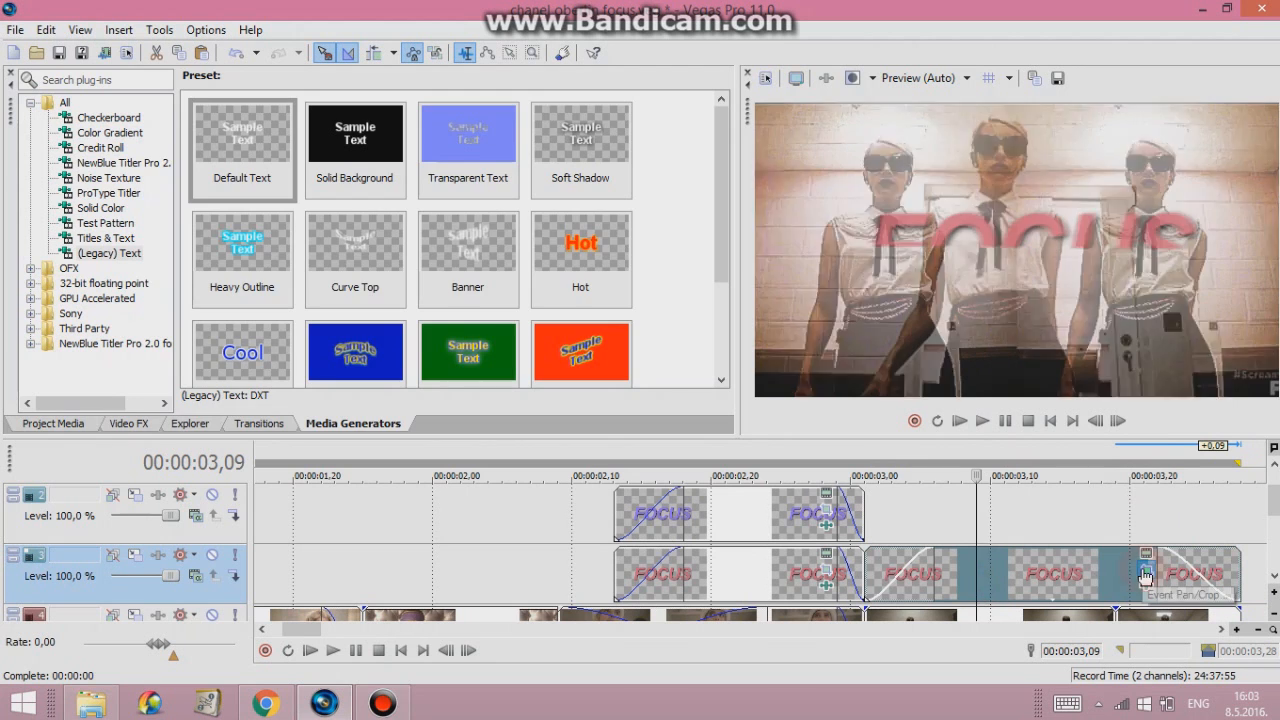
left_click(1144, 556)
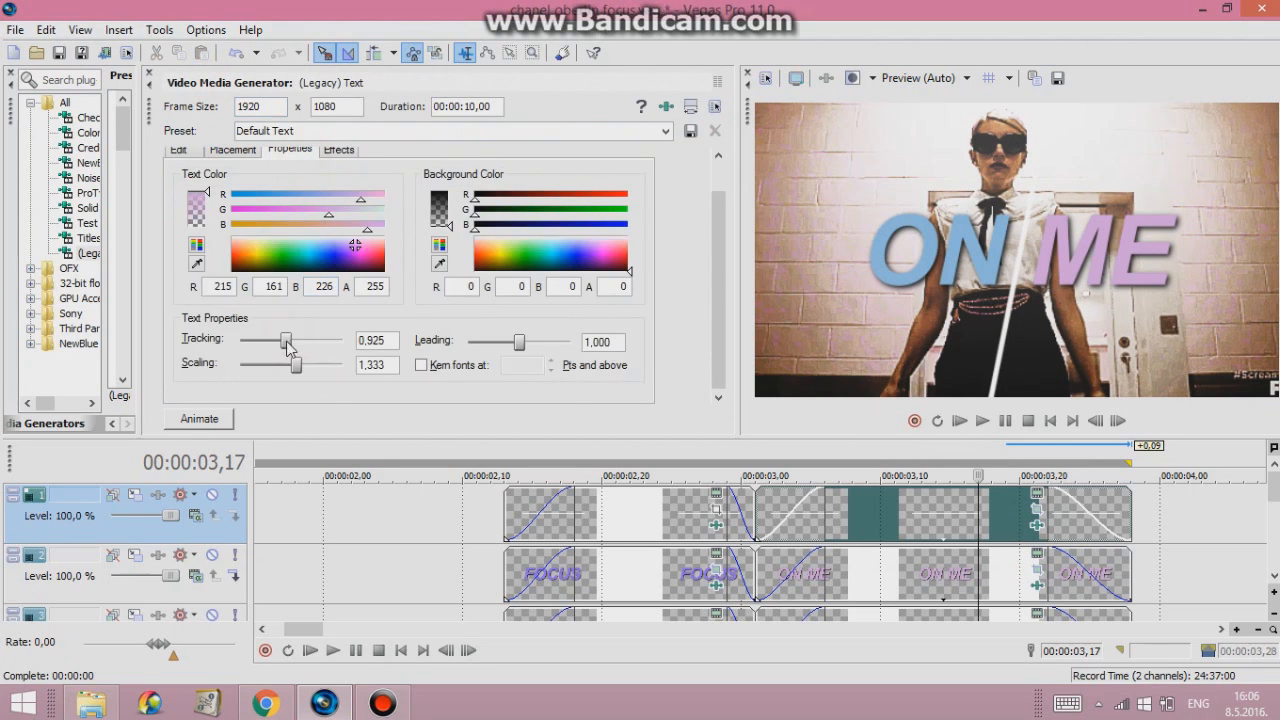
left_click(178, 186)
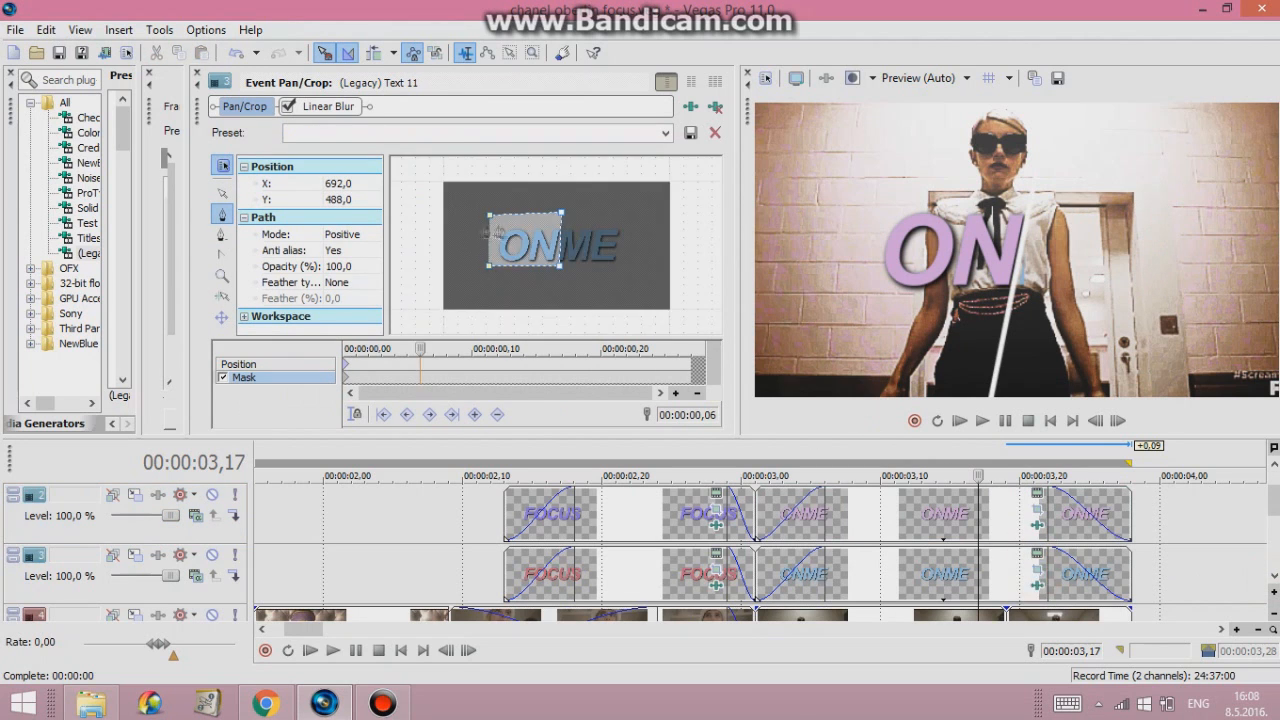
Set the ON ME mask Mode to Negative so the other part of the word shows
right_click(504, 244)
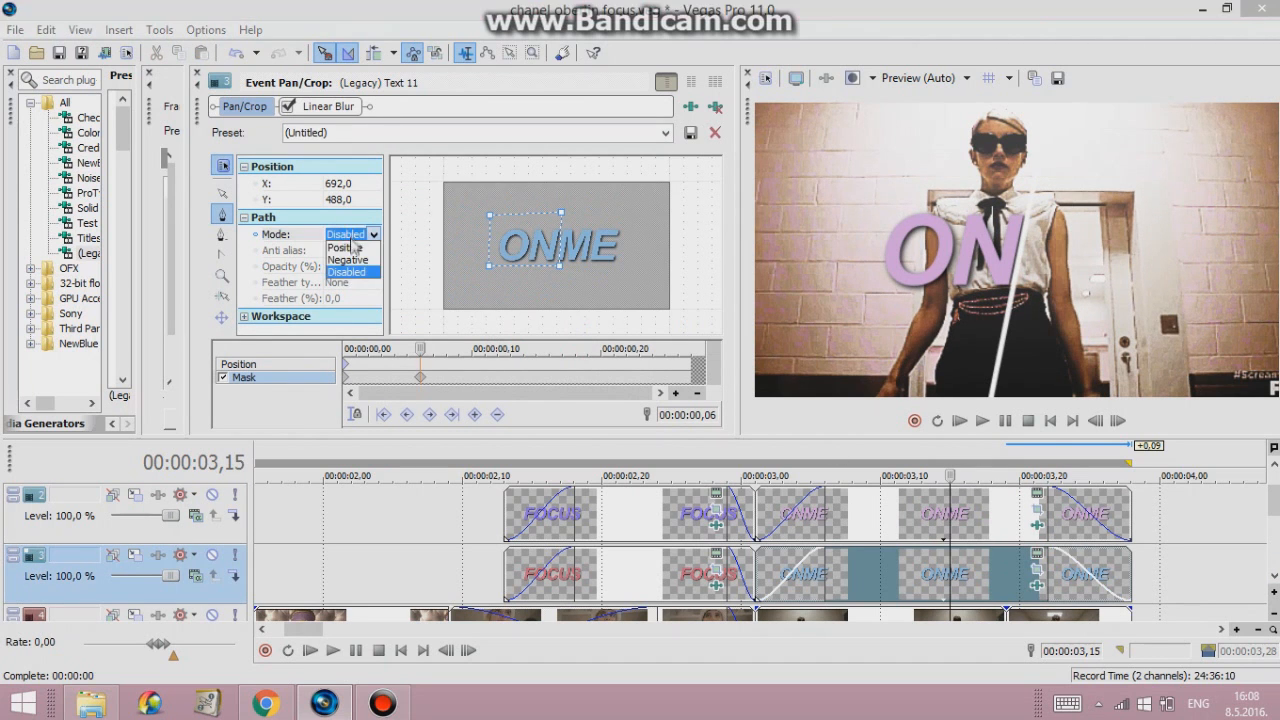
left_click(348, 260)
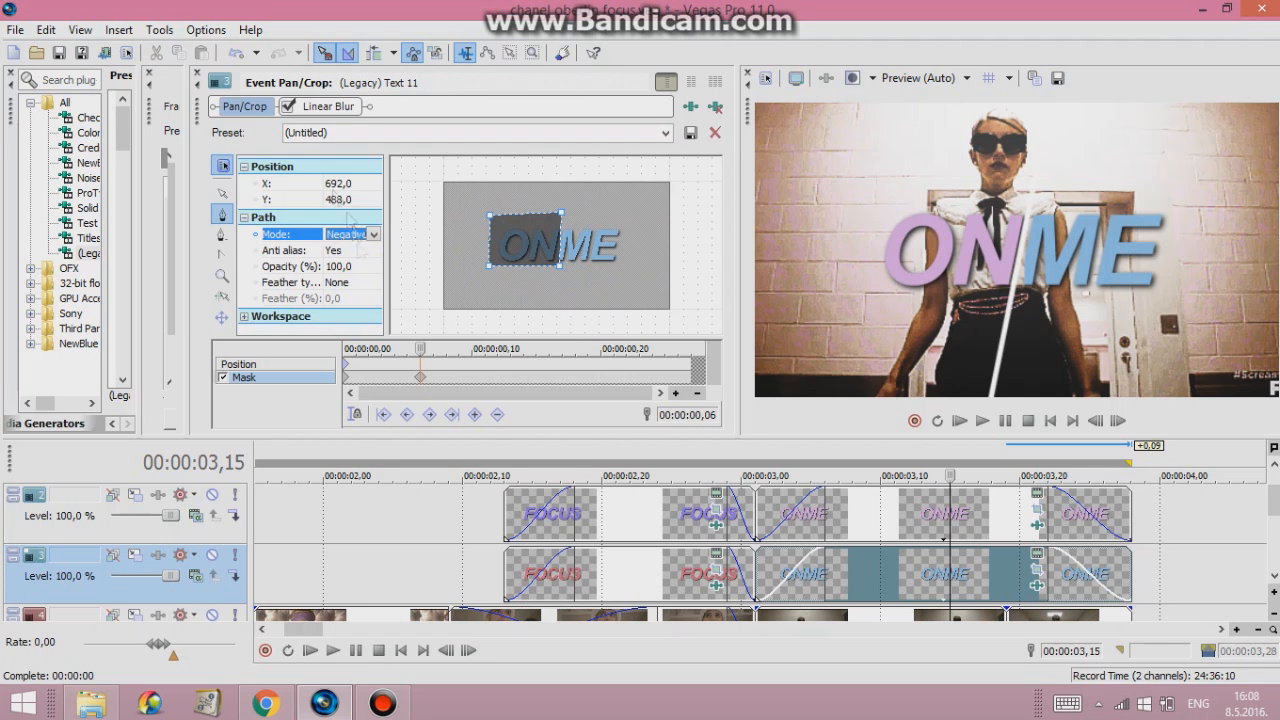
left_click(1036, 504)
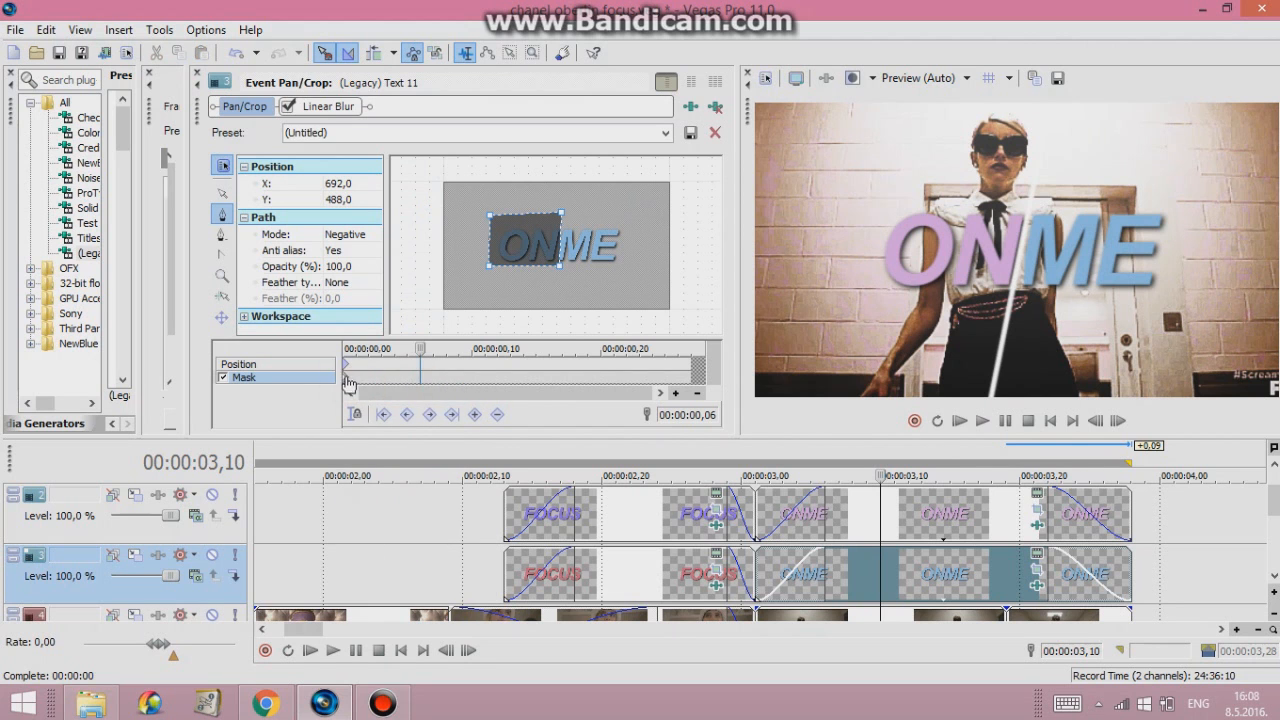
left_click(1038, 514)
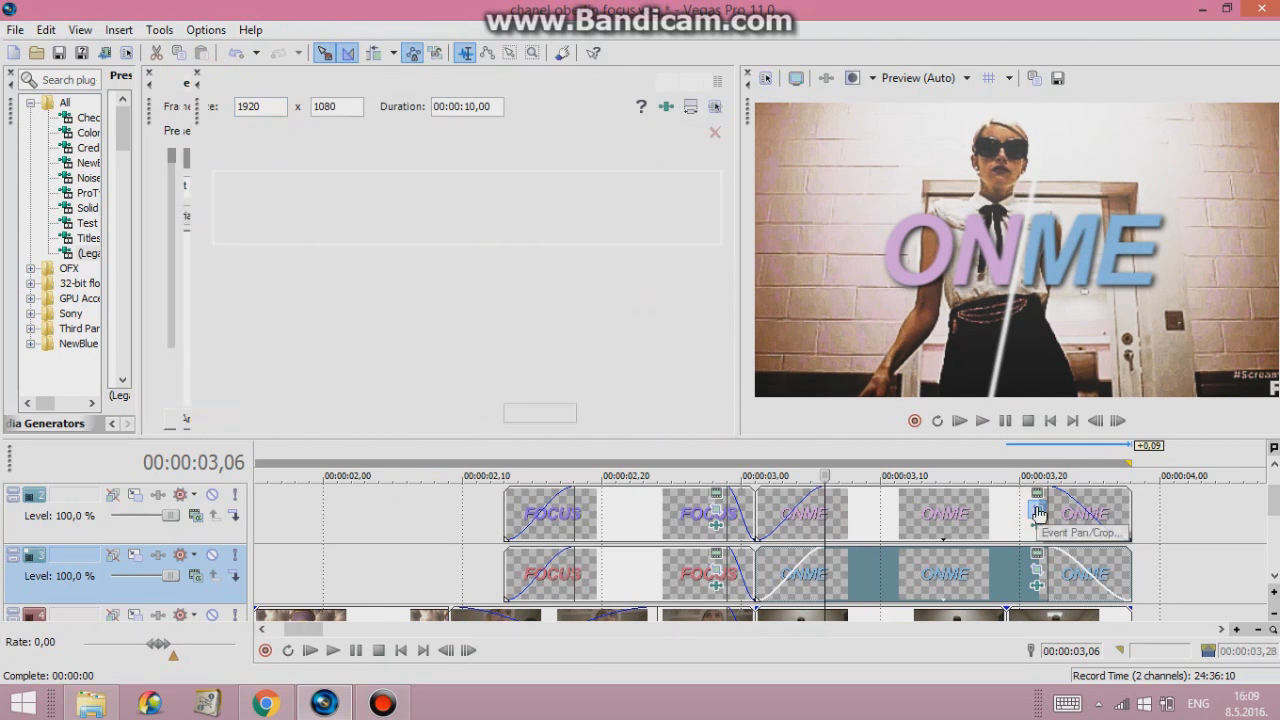
Retime the Pan/Crop keyframes of the other ONME event
left_click(1036, 512)
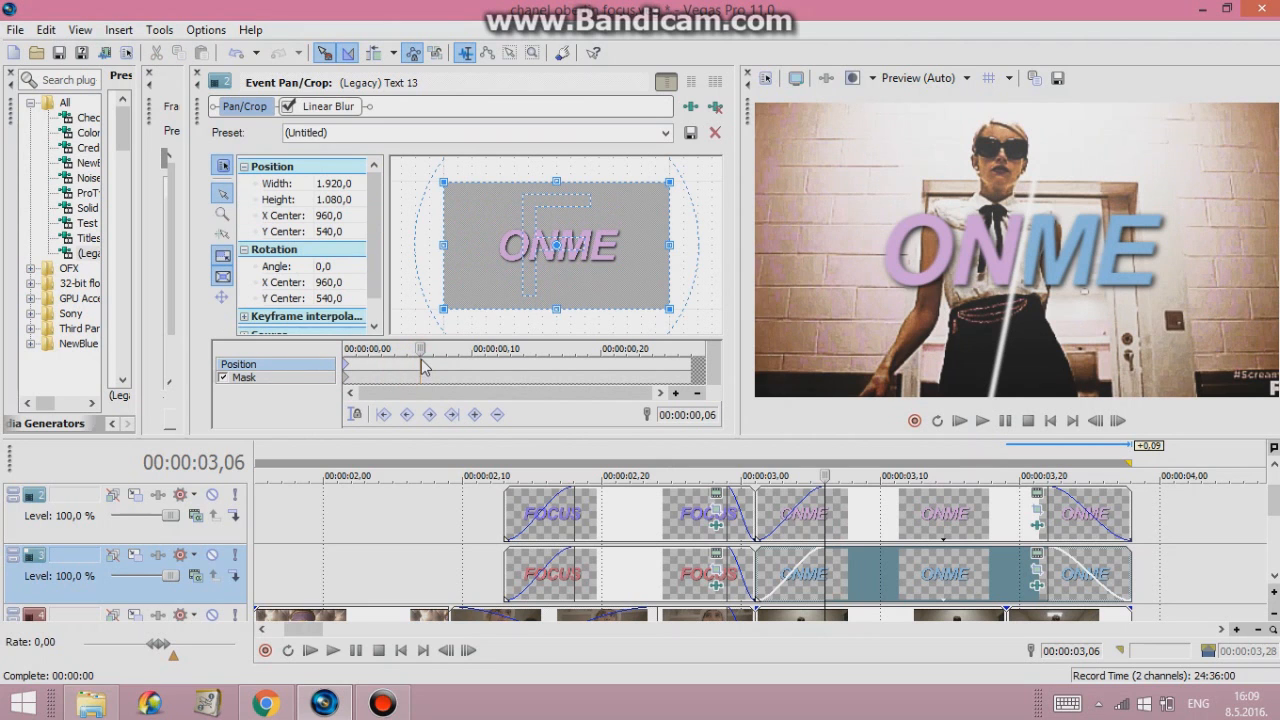
left_click_drag(560, 244, 552, 244)
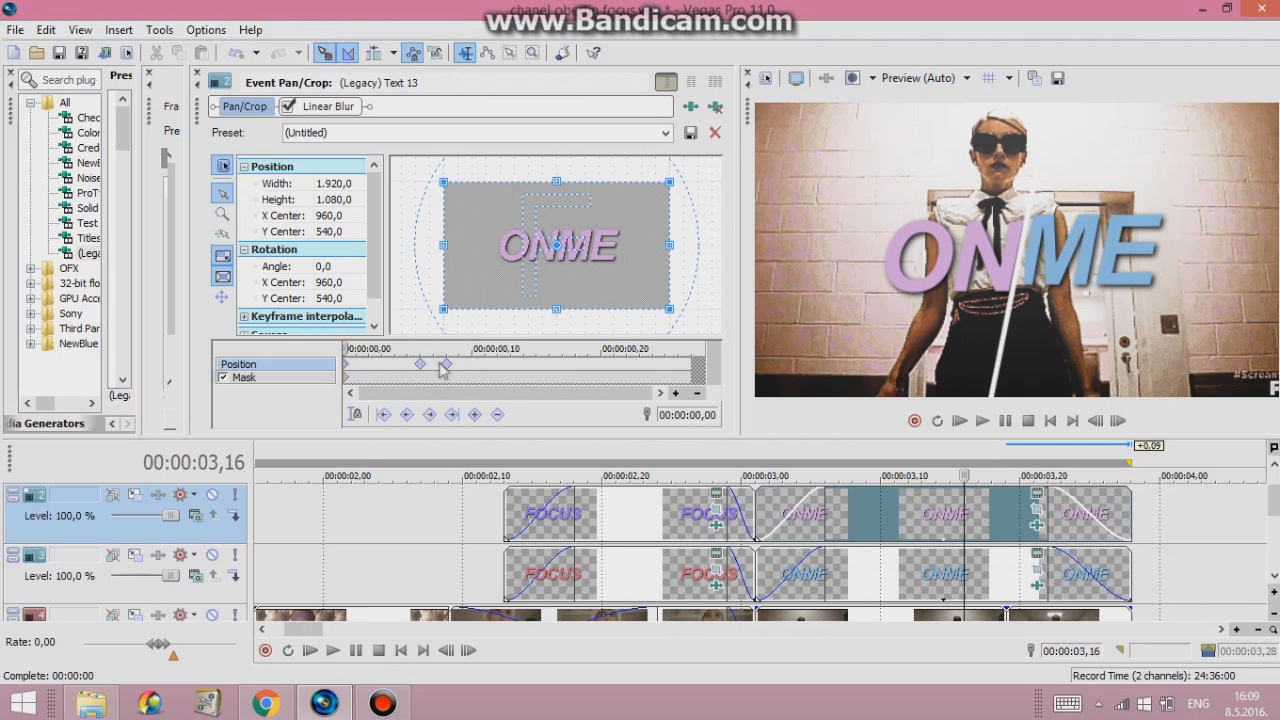
left_click_drag(578, 244, 578, 220)
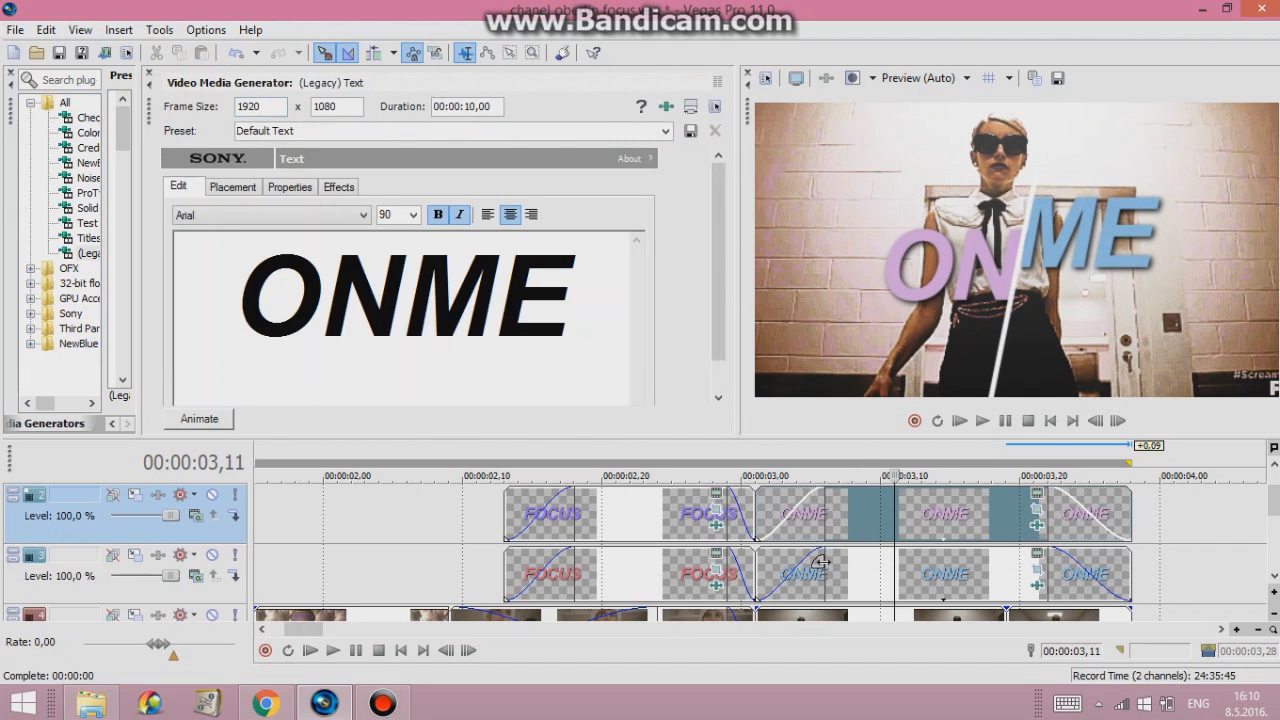
Close the generator and play the full FOCUS to ON ME title sequence
left_click(1004, 420)
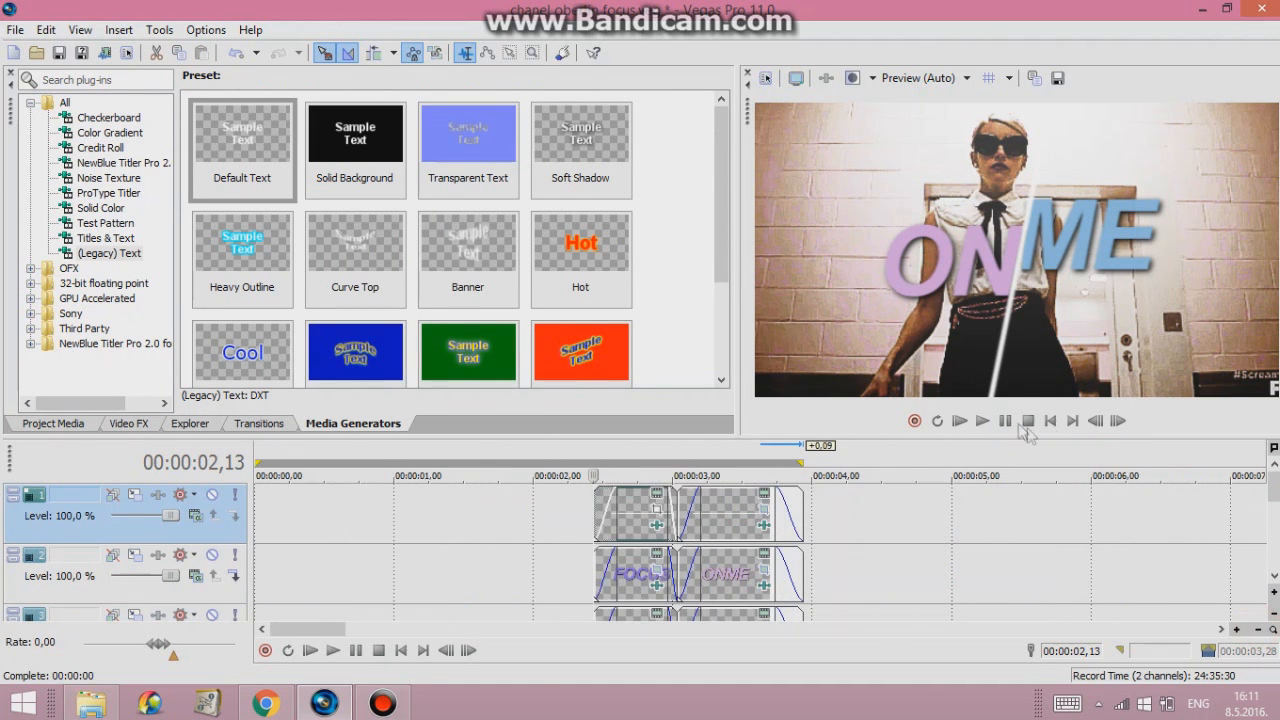
left_click(1004, 420)
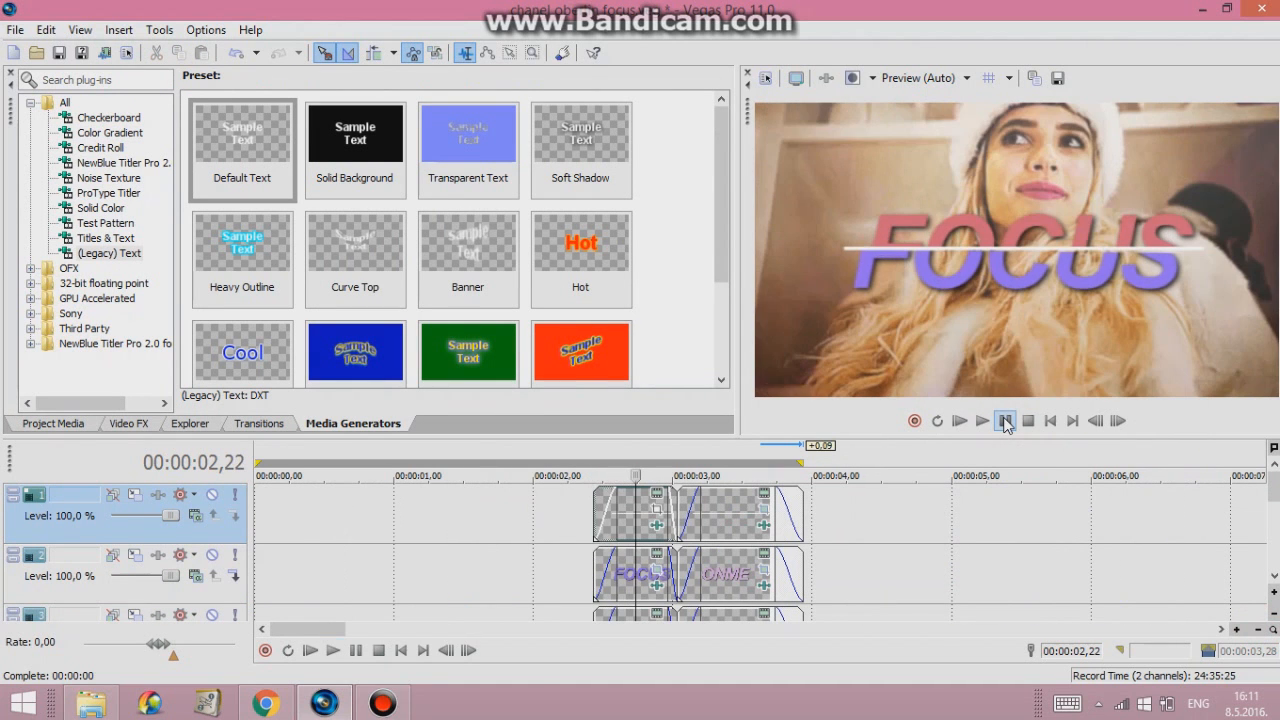
left_click(1006, 420)
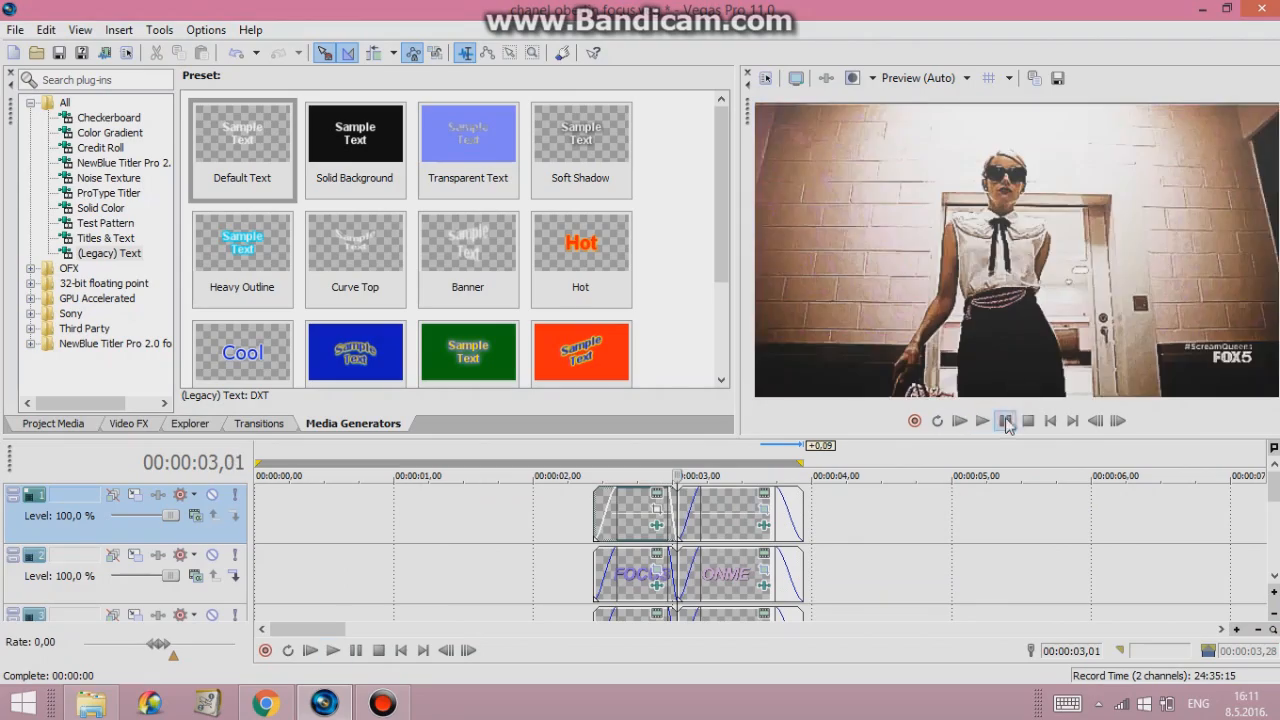
left_click(982, 420)
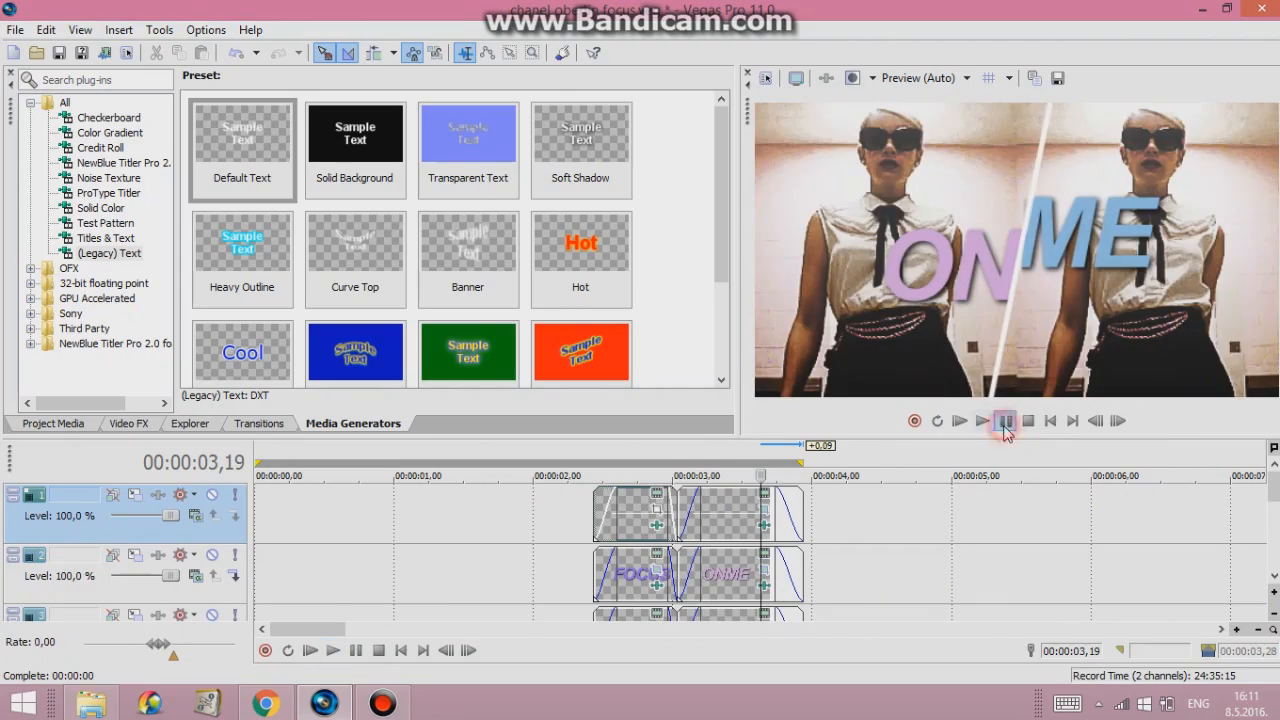